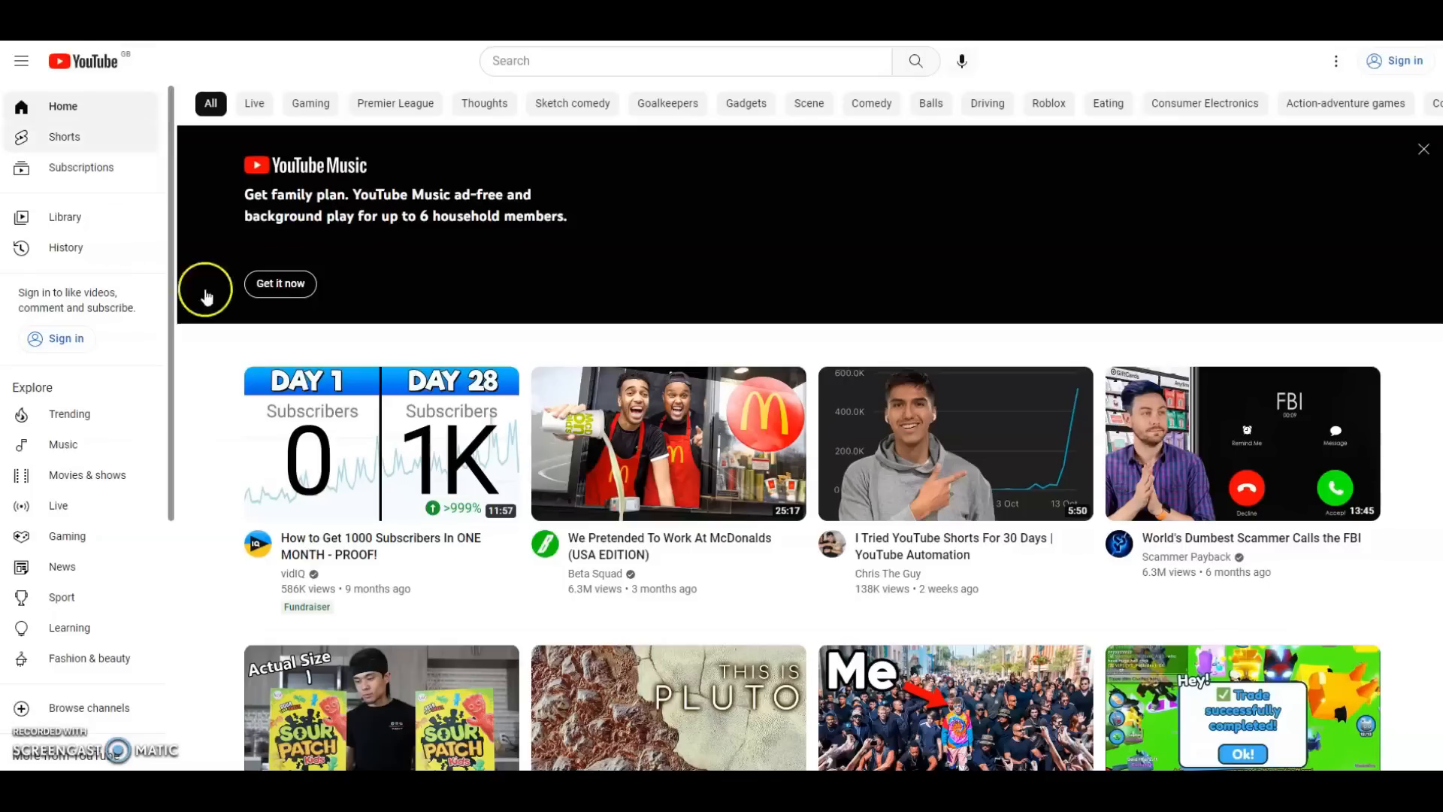
mouse_move(1250, 348)
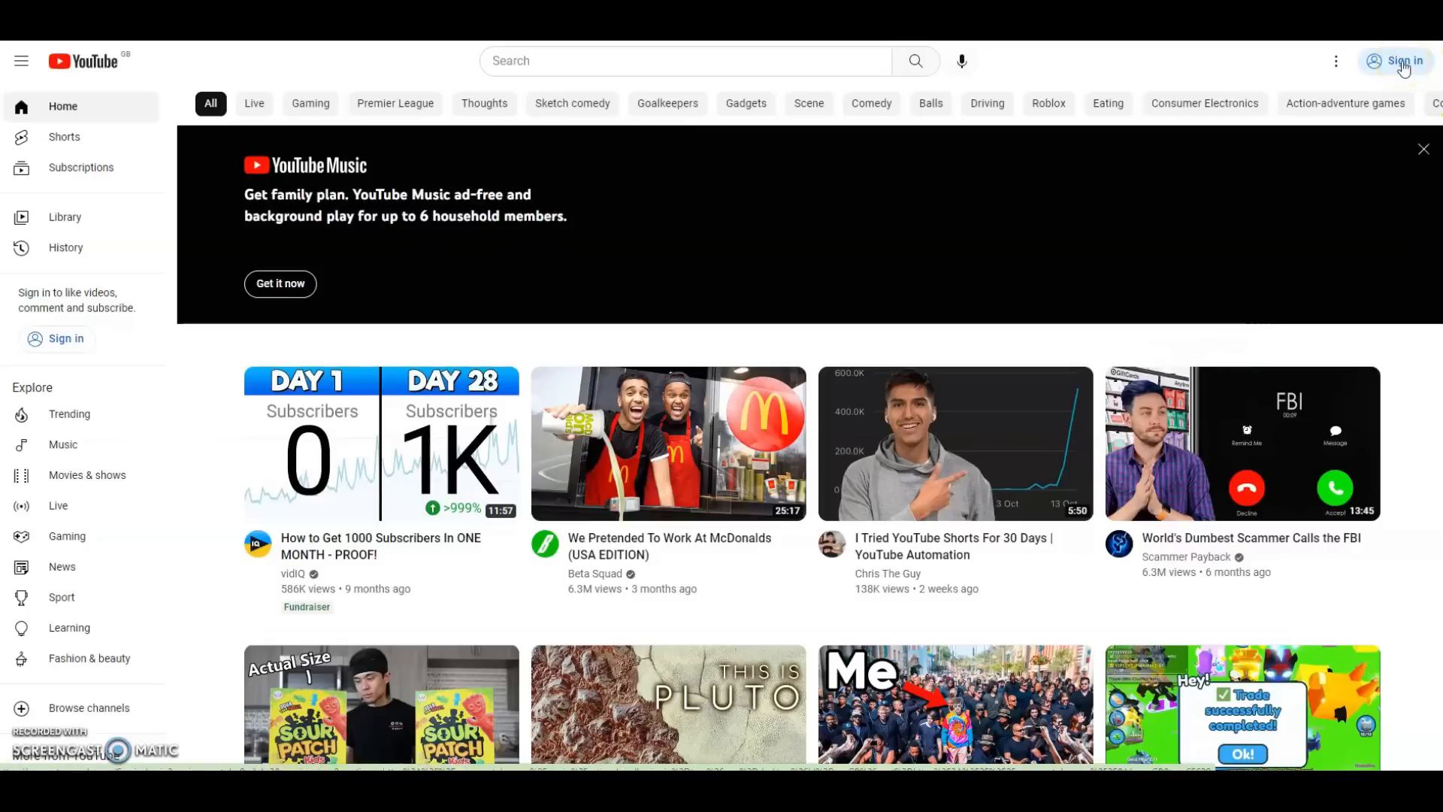
Sign in to the YouTube account to reach the personalised home feed
left_click(1400, 61)
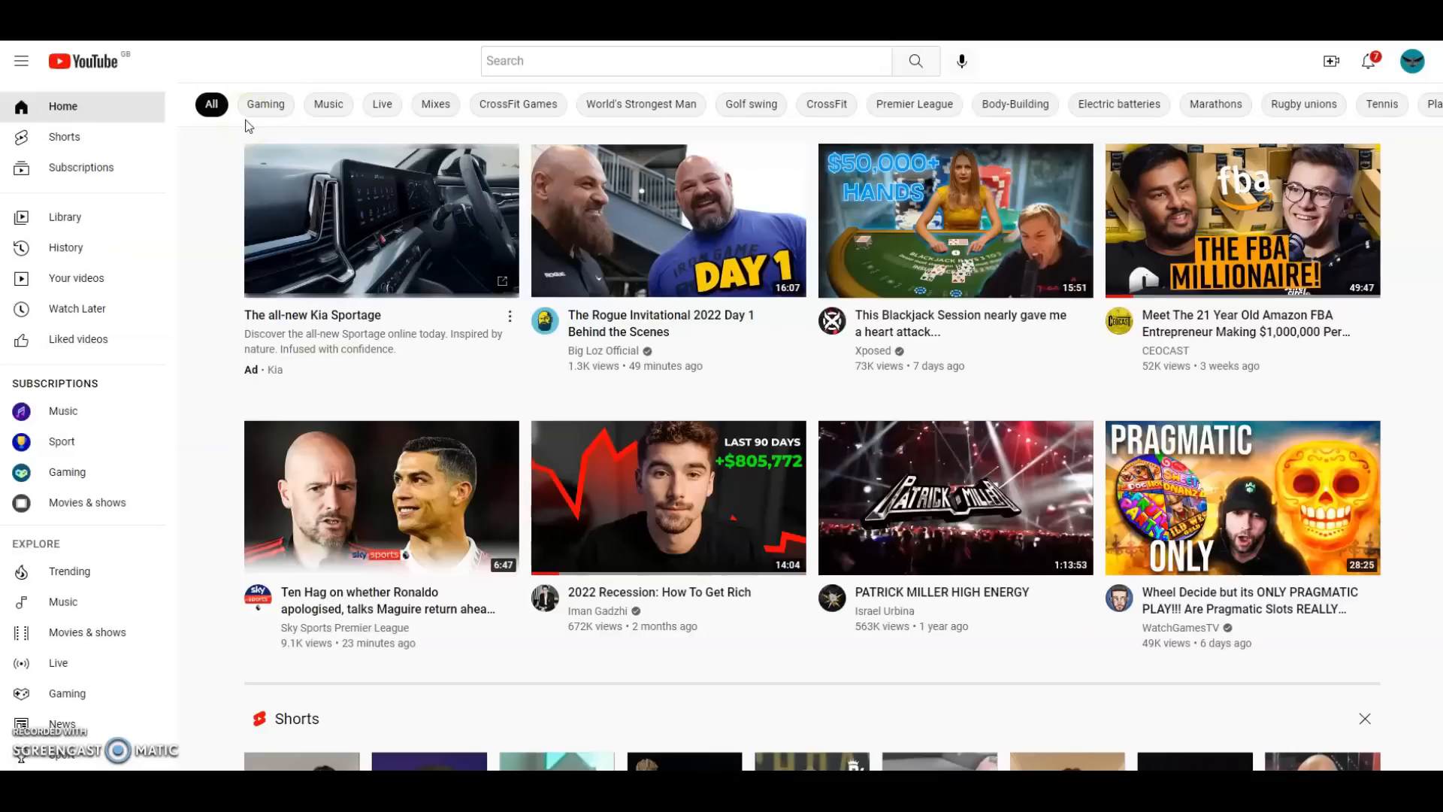
mouse_move(255, 229)
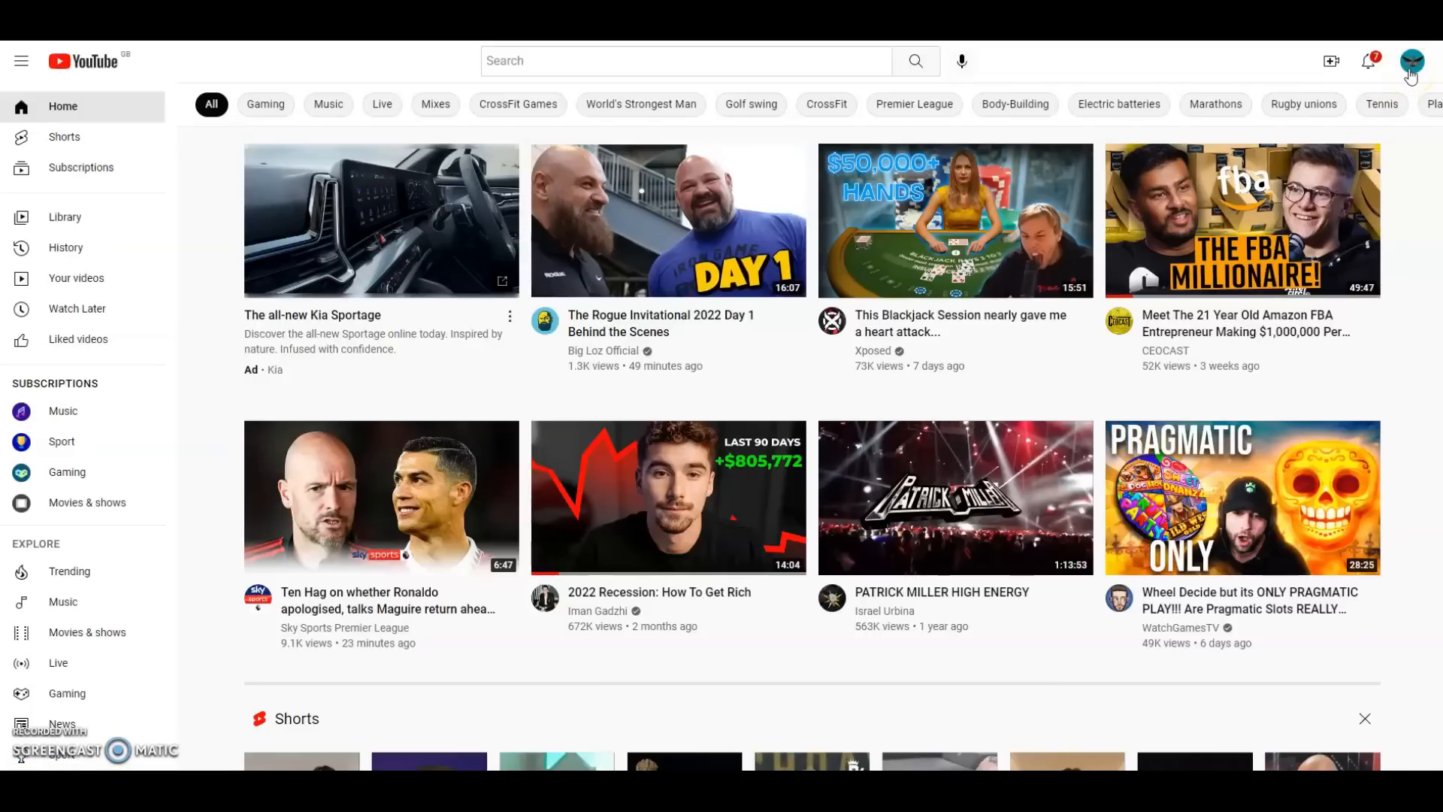
Go to the Generation Gamer channel page and open its Customise channel layout settings
left_click(1415, 61)
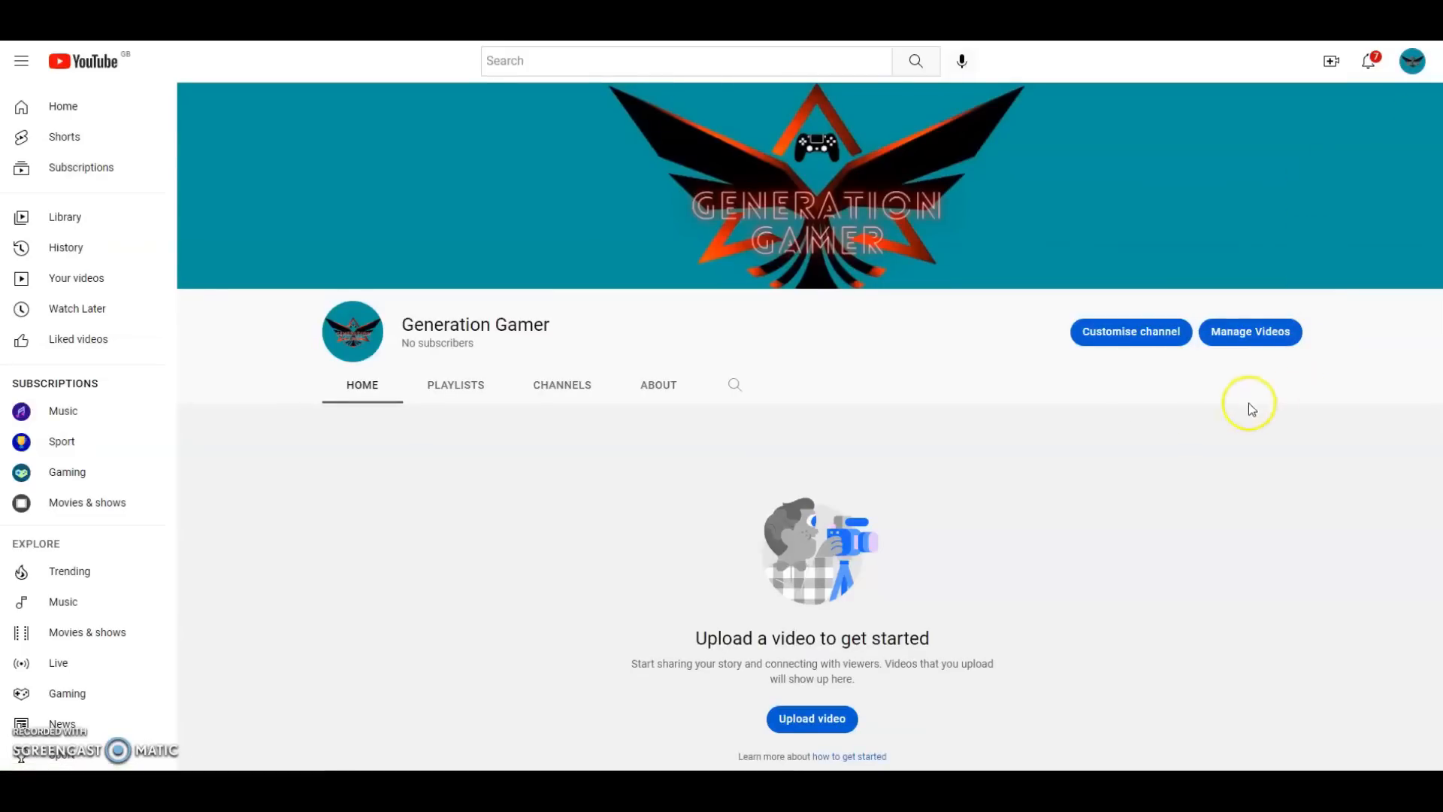
left_click(1129, 331)
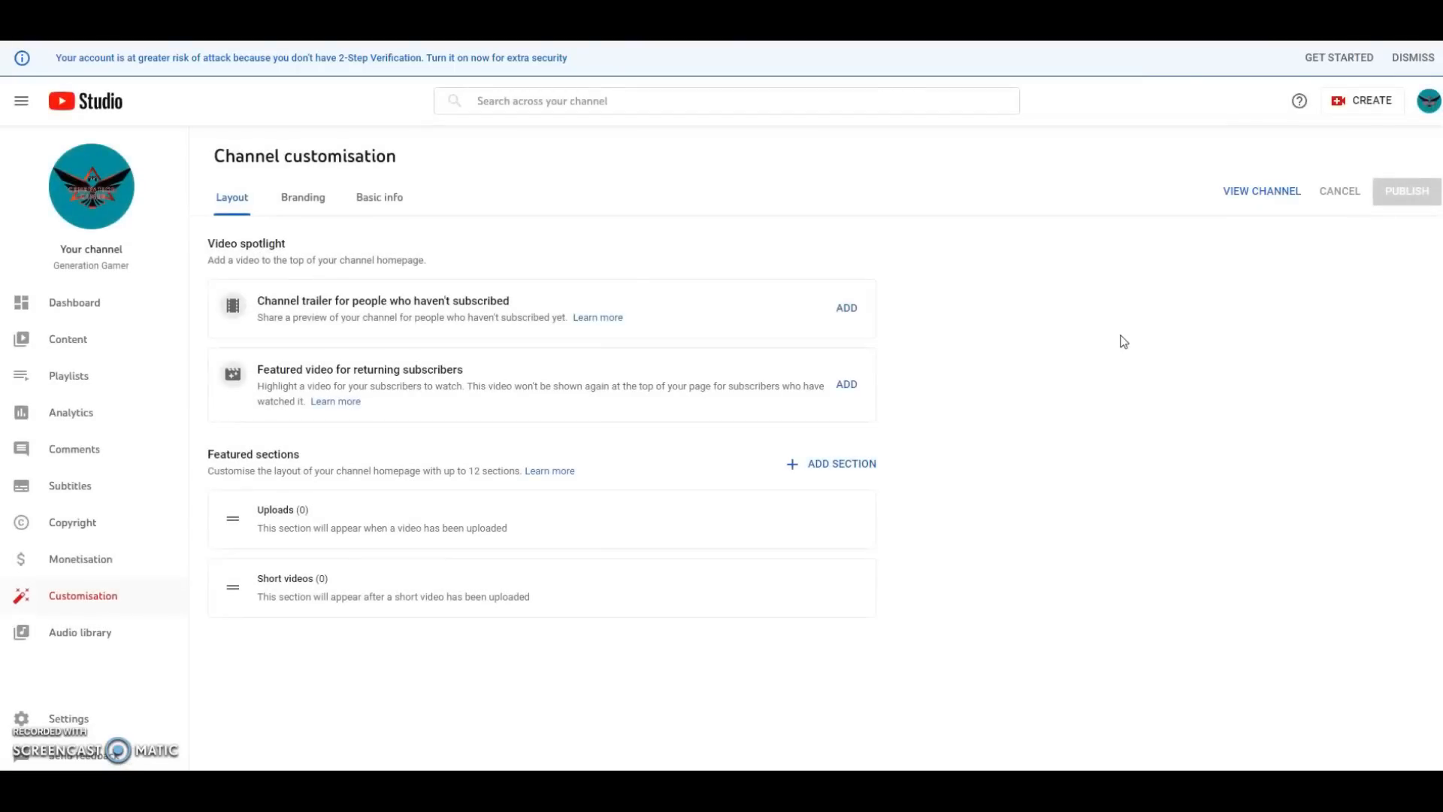
mouse_move(449, 276)
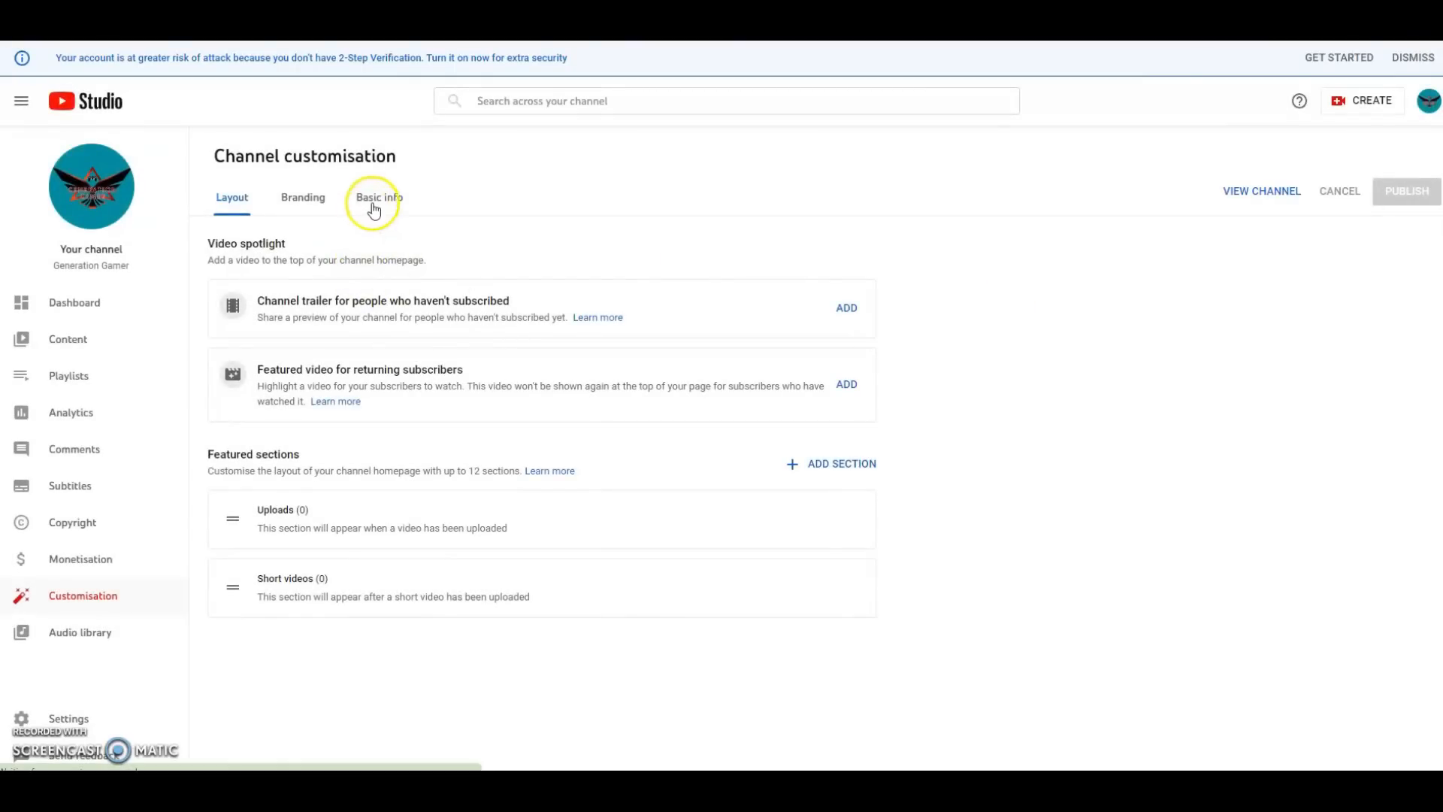
Show the Basic info section with the Generation Gamer name and empty description
left_click(378, 197)
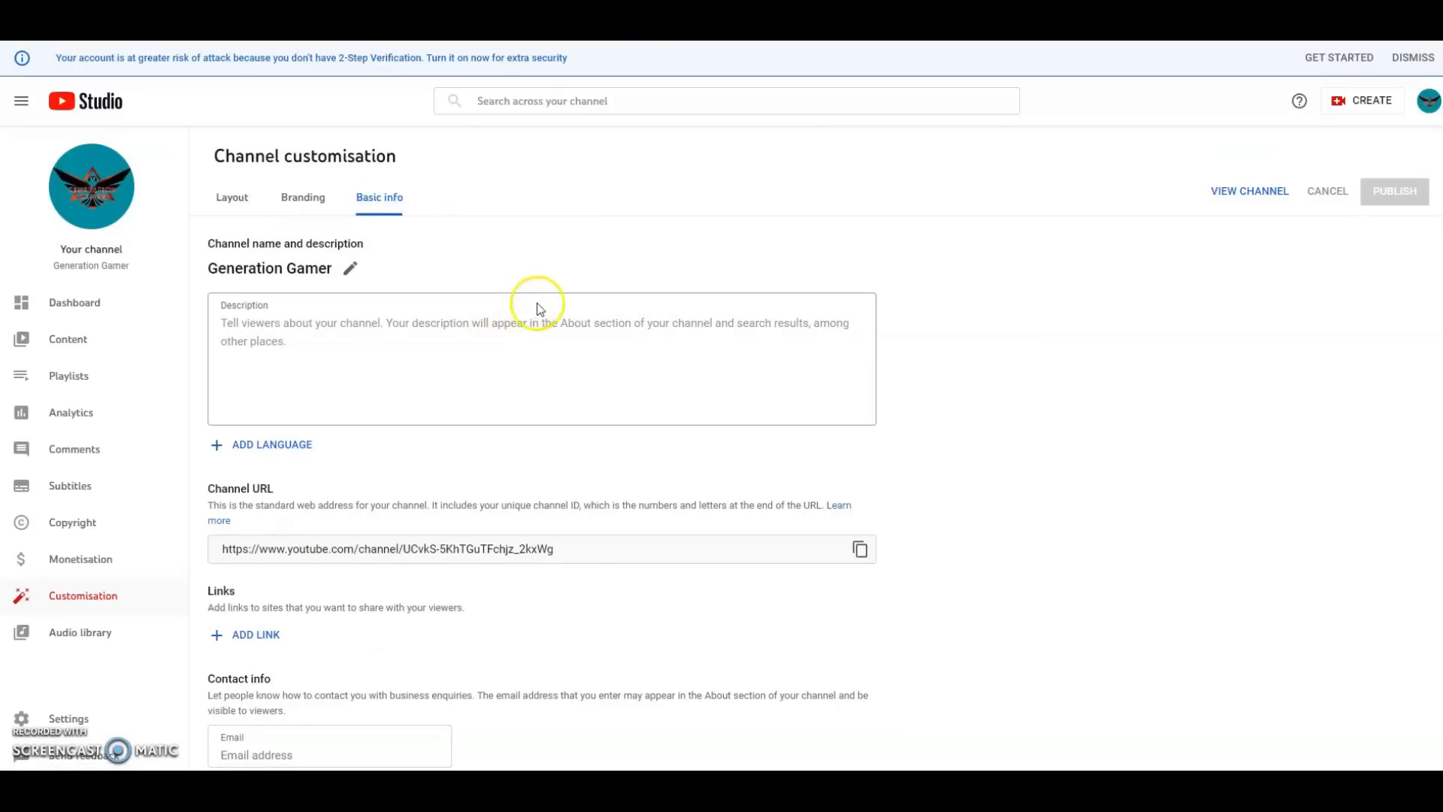
mouse_move(438, 267)
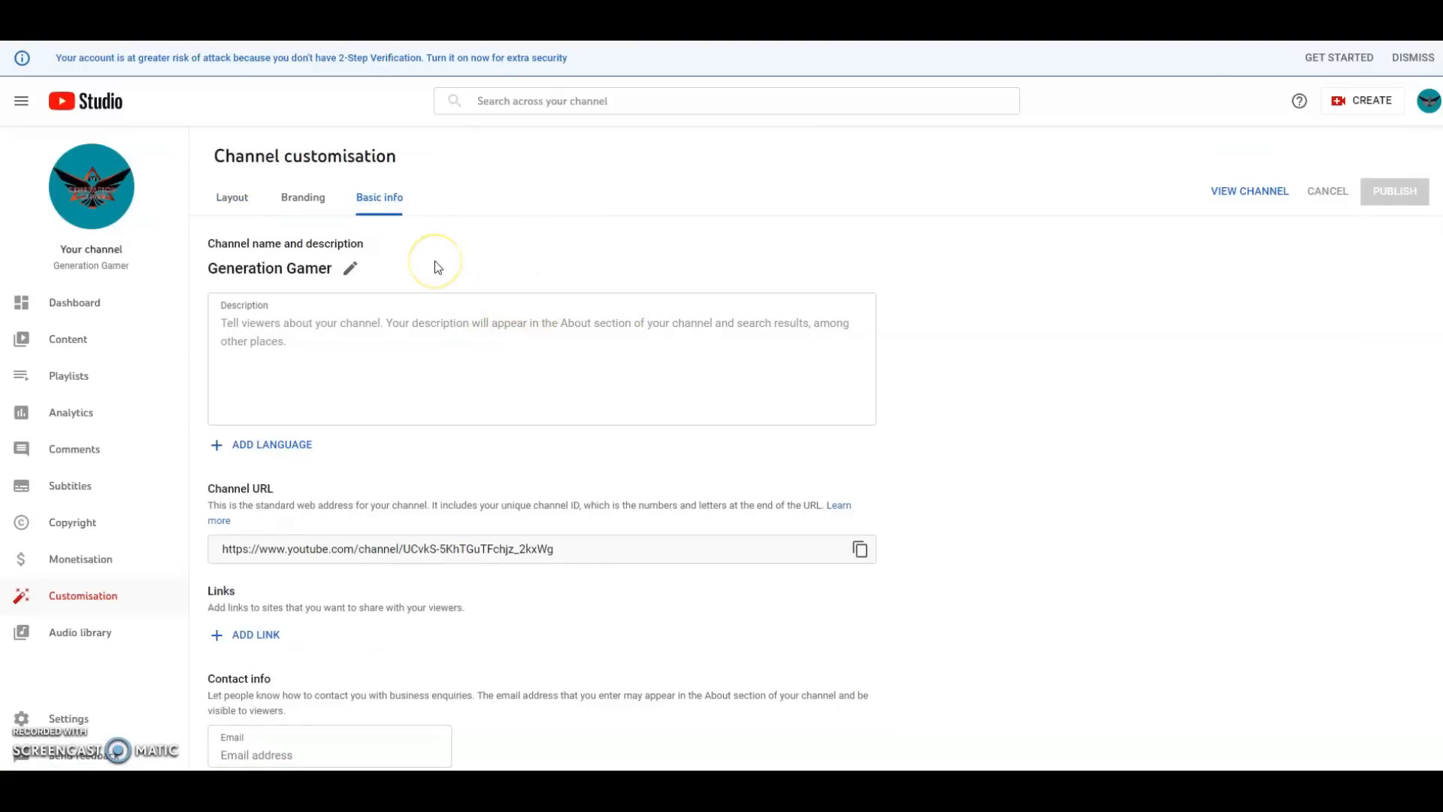
mouse_move(349, 267)
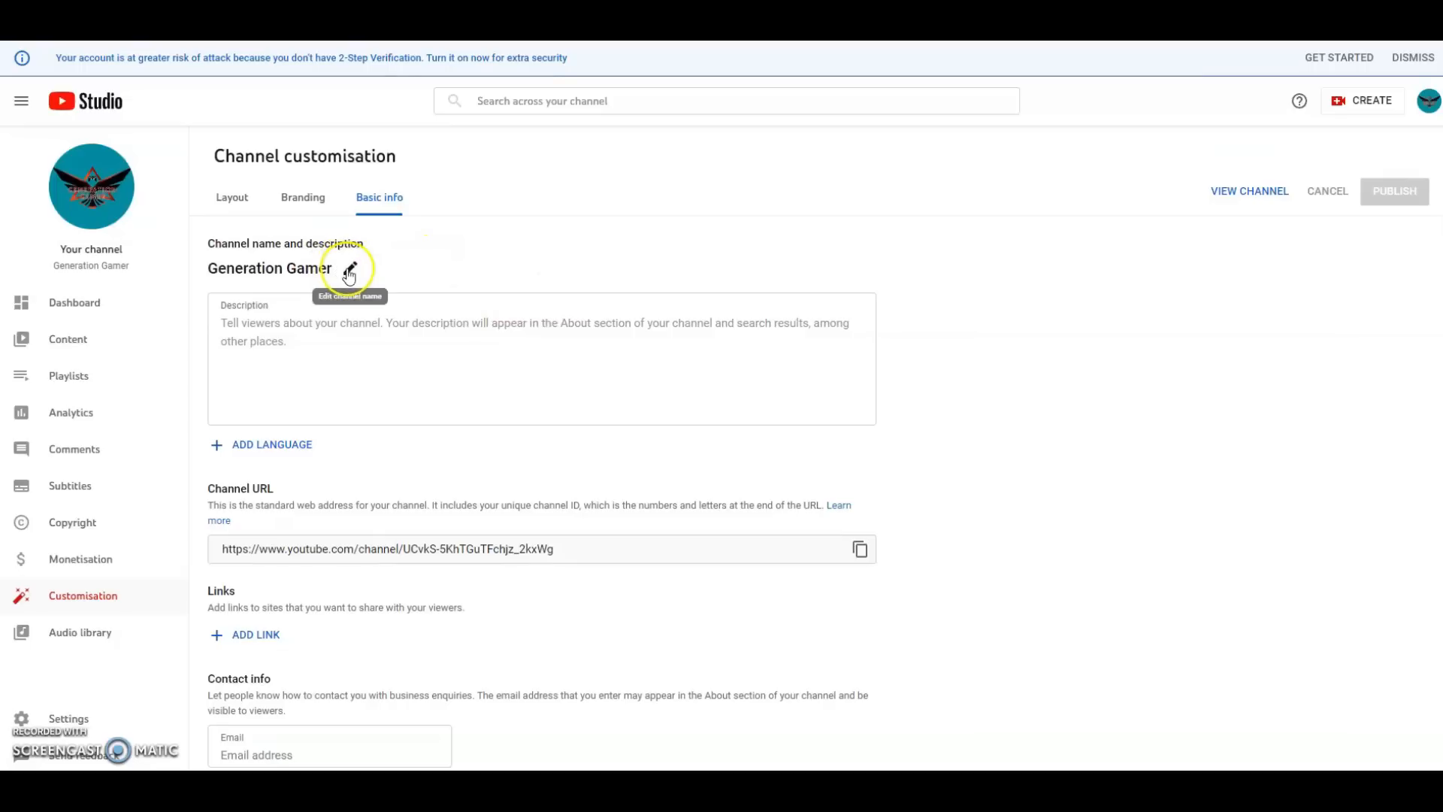
Change the channel name from Generation Gamer to 'That's A Fact' and publish
left_click(348, 274)
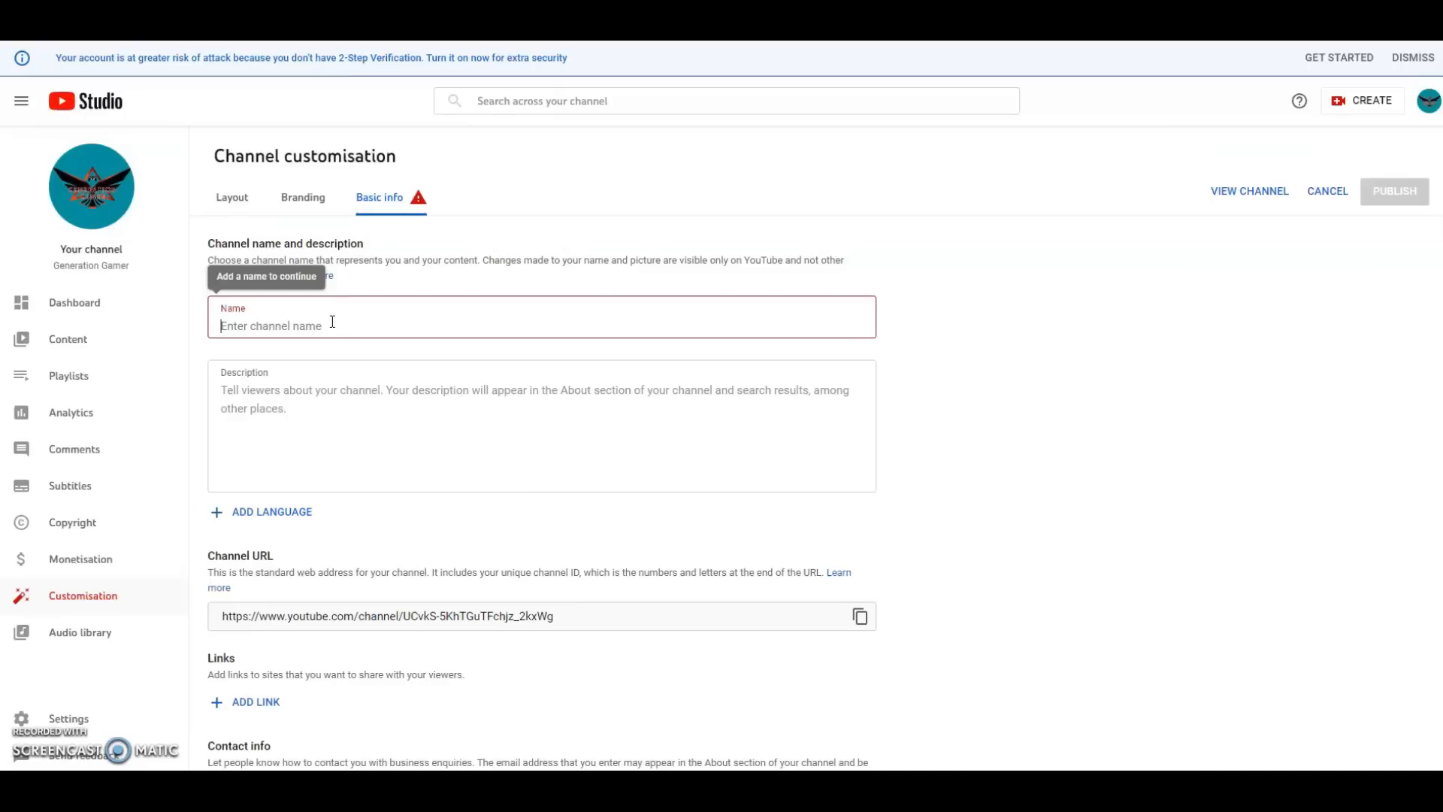
type("That's A Fac")
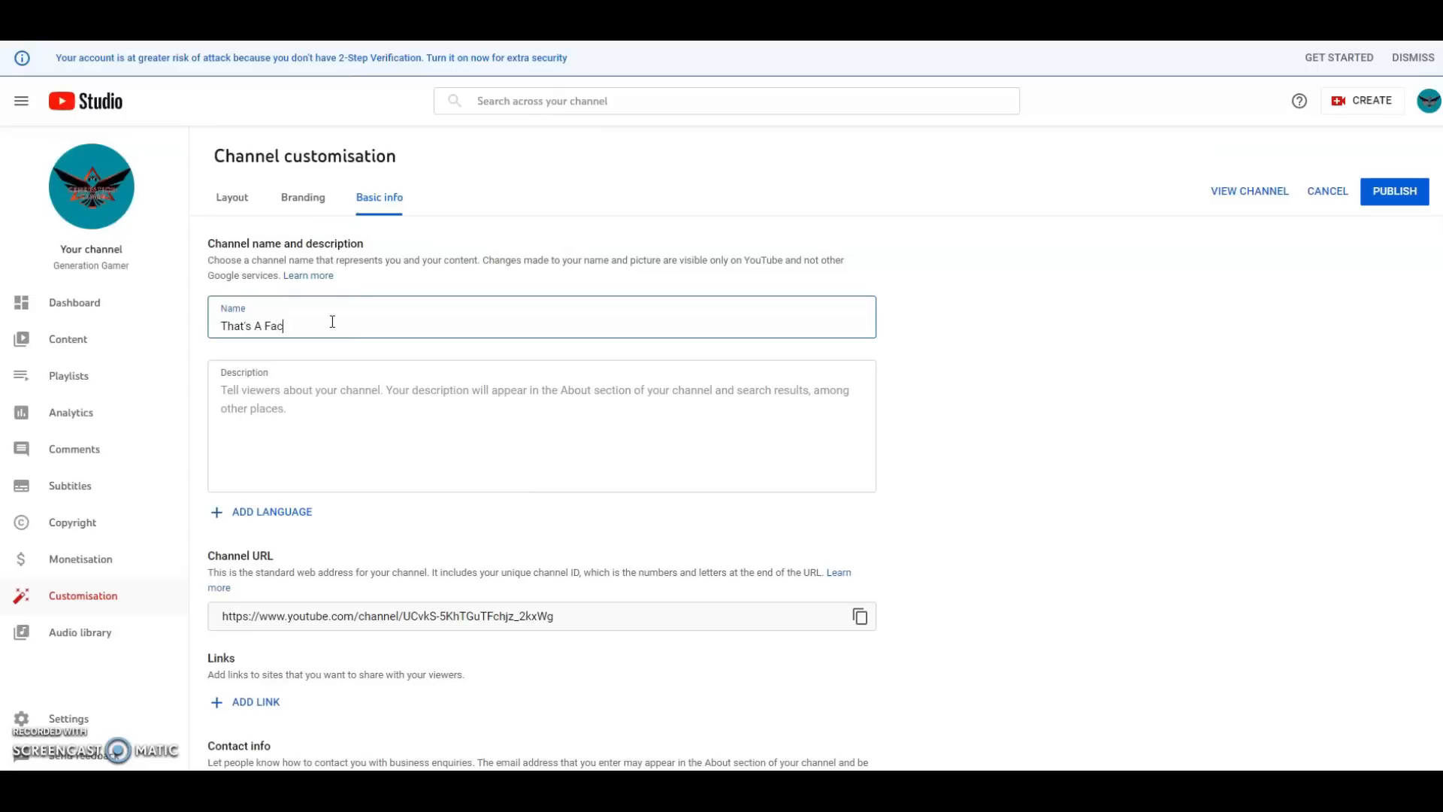
type("t")
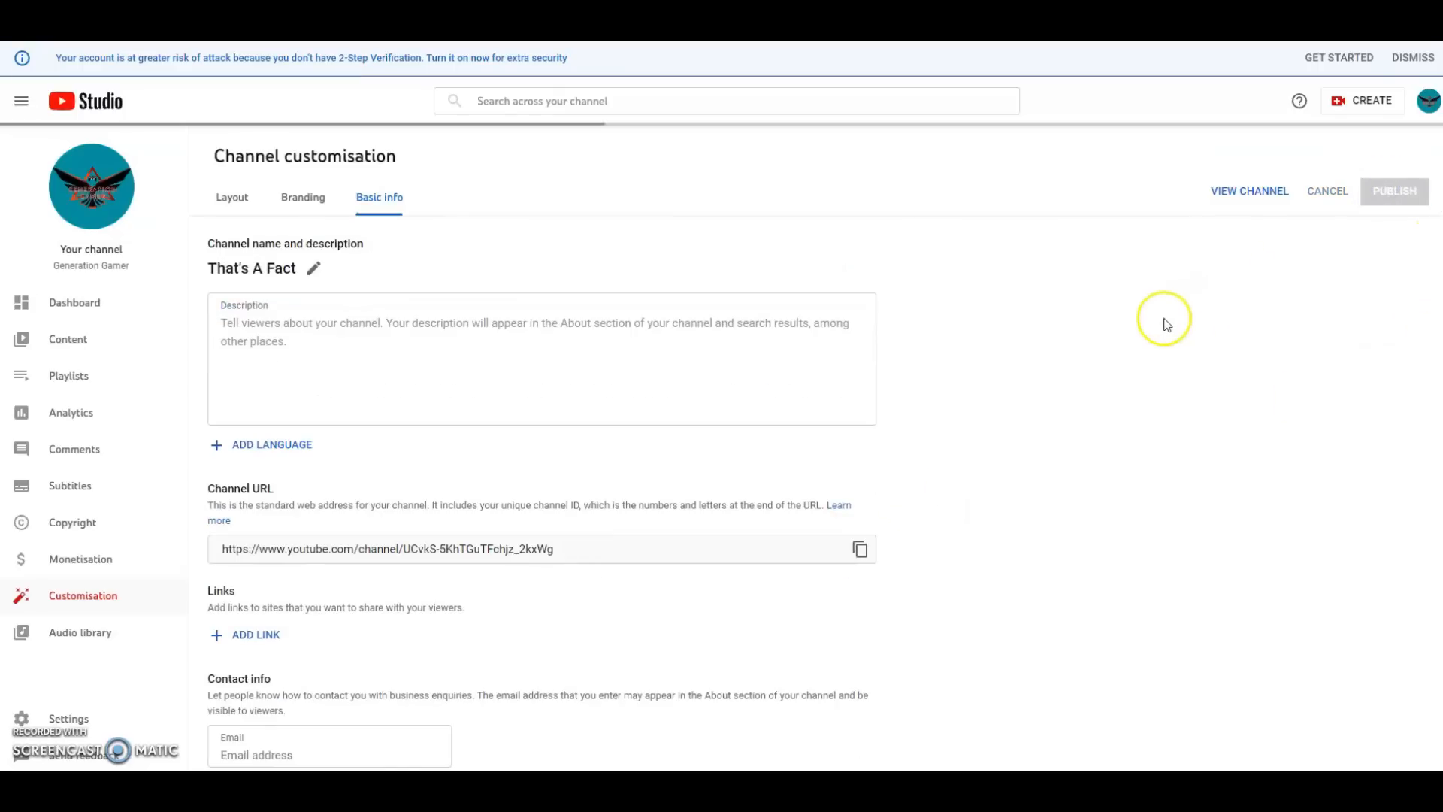
left_click(1393, 190)
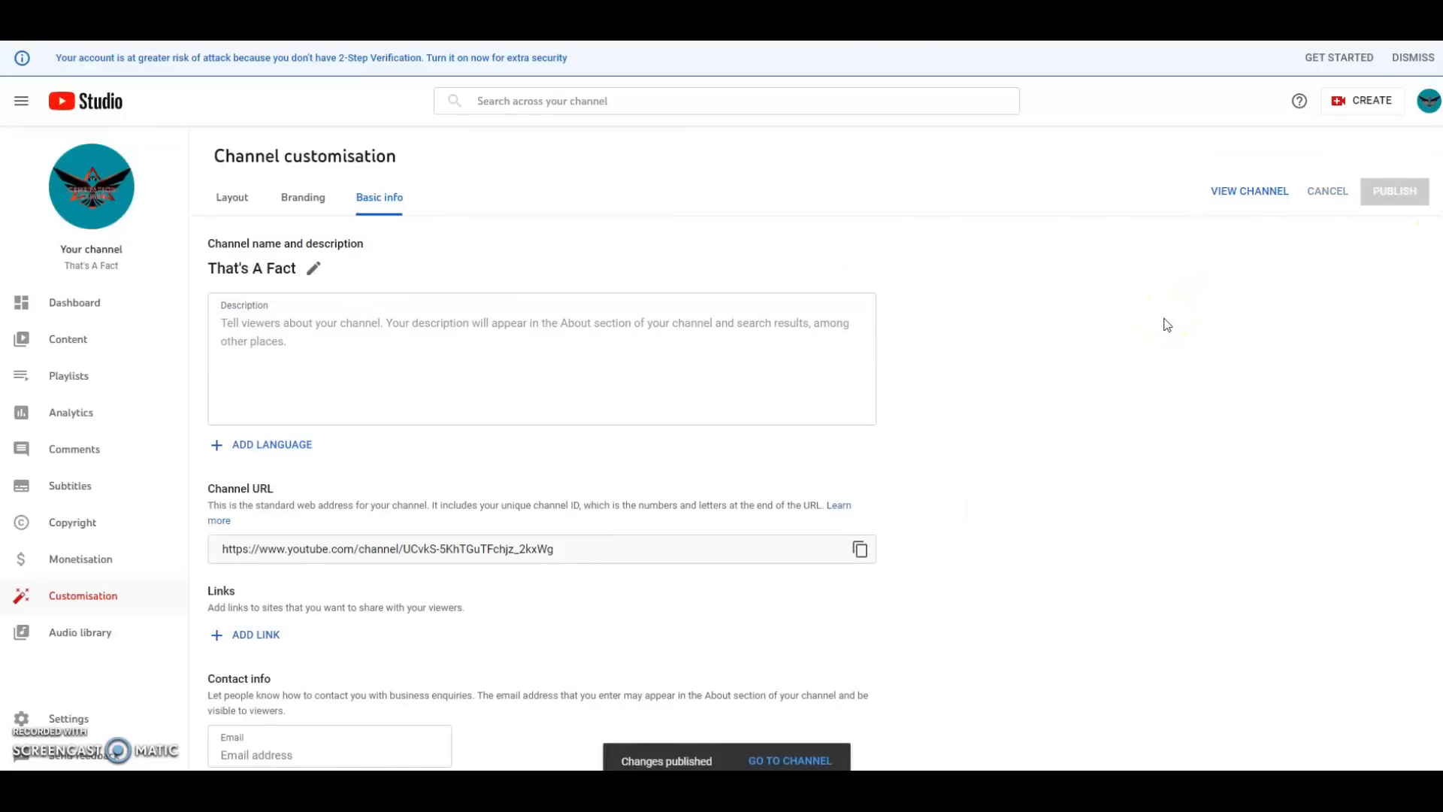
mouse_move(155, 306)
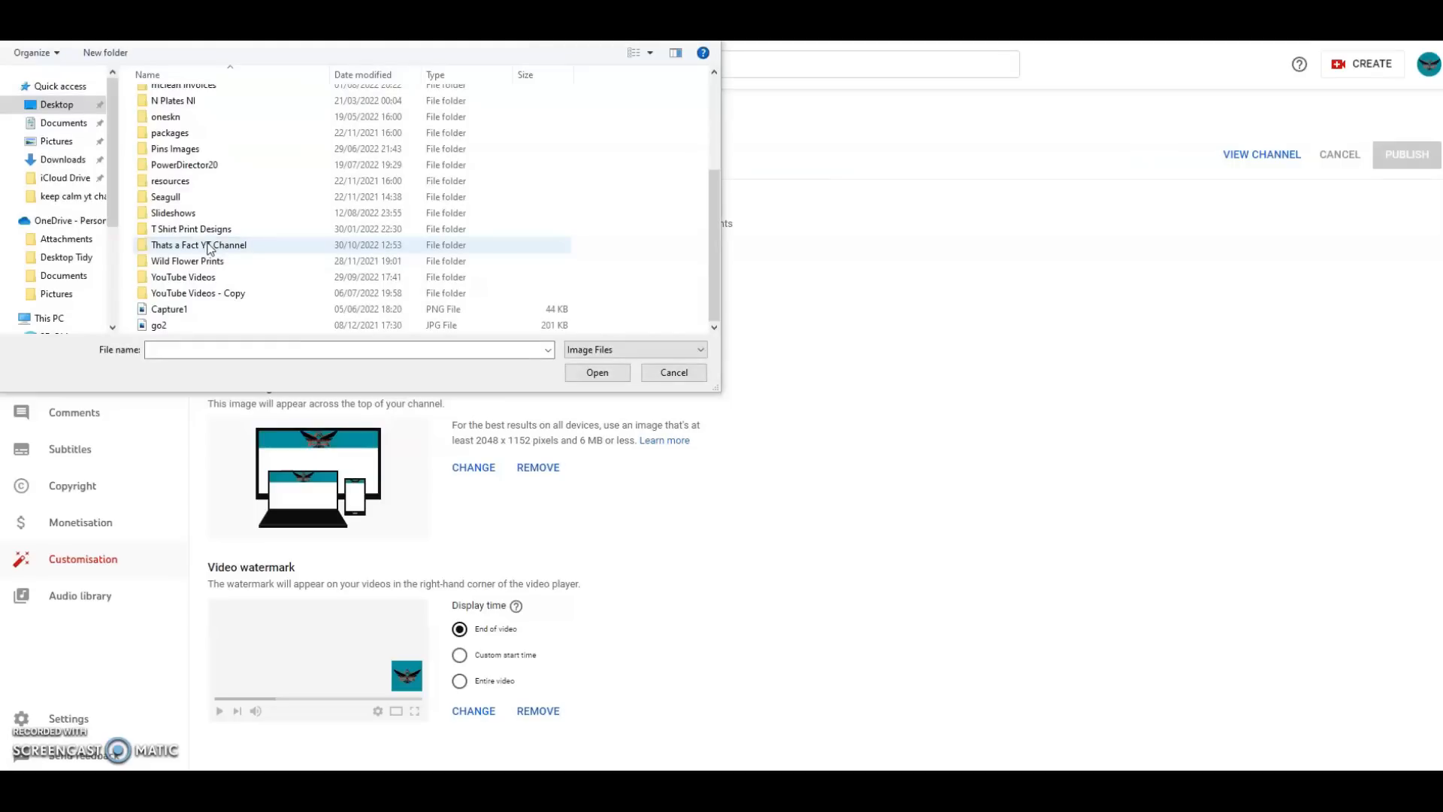
Set the Channel Logo image from the Thats a Fact YT Channel folder as profile picture
double_click(199, 246)
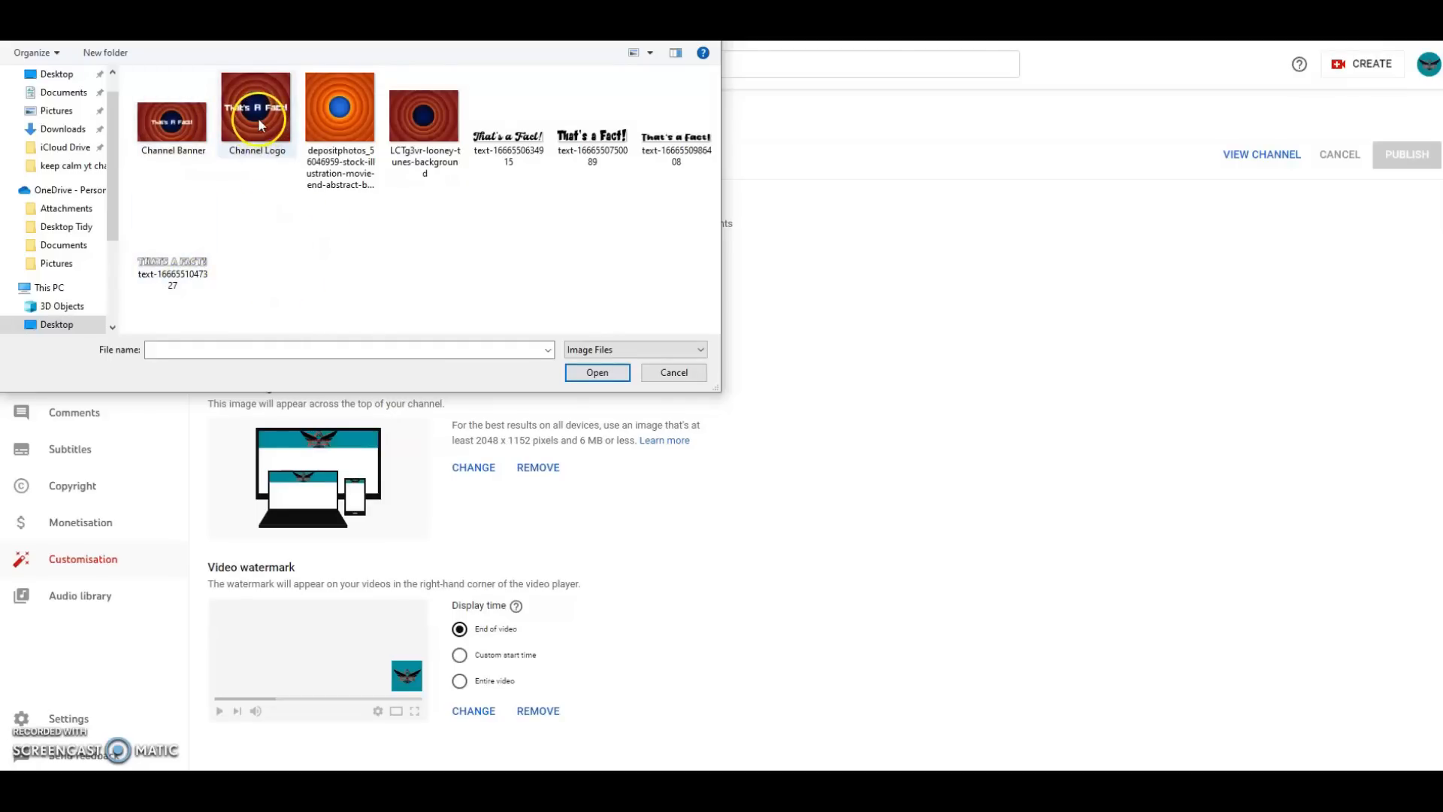
double_click(254, 108)
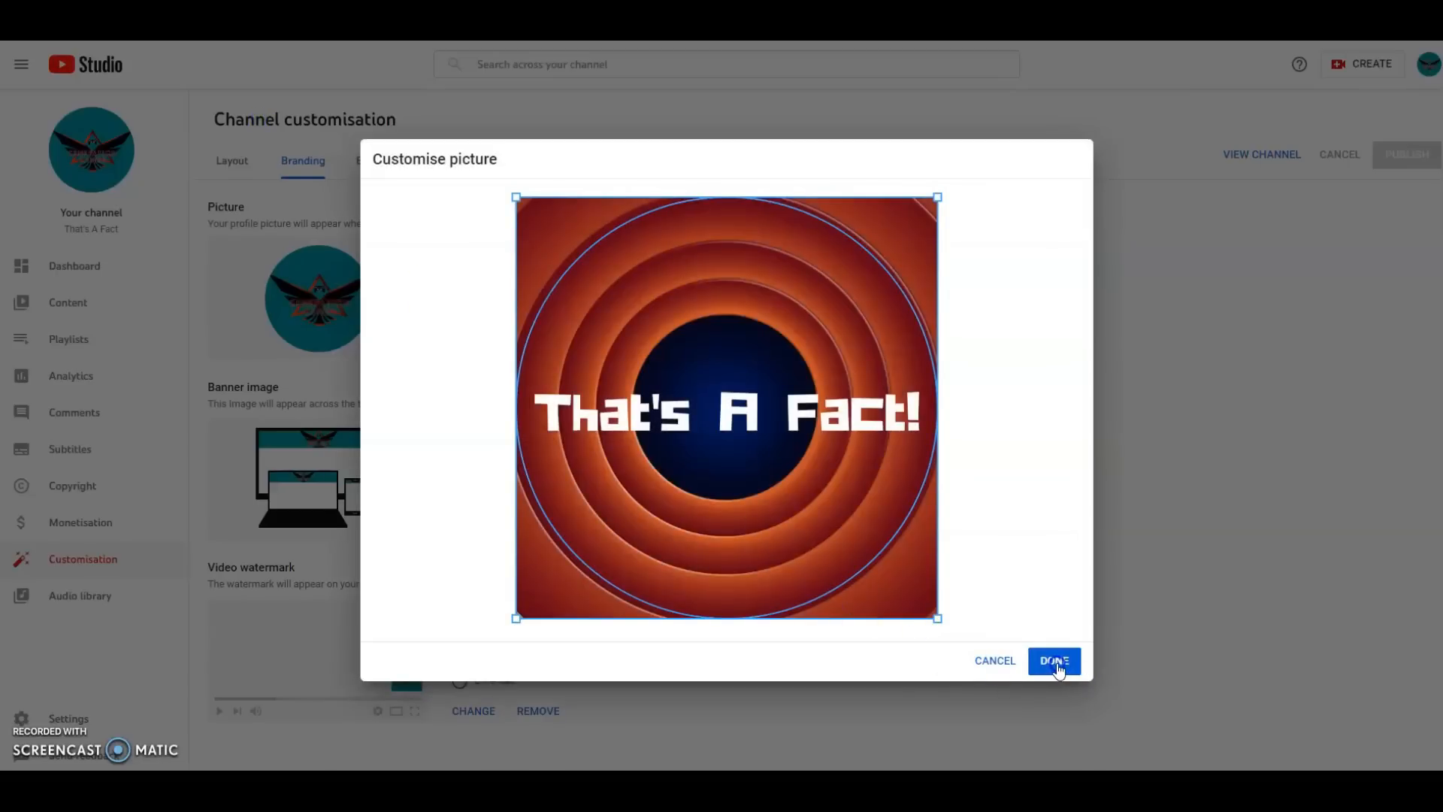
left_click(1052, 661)
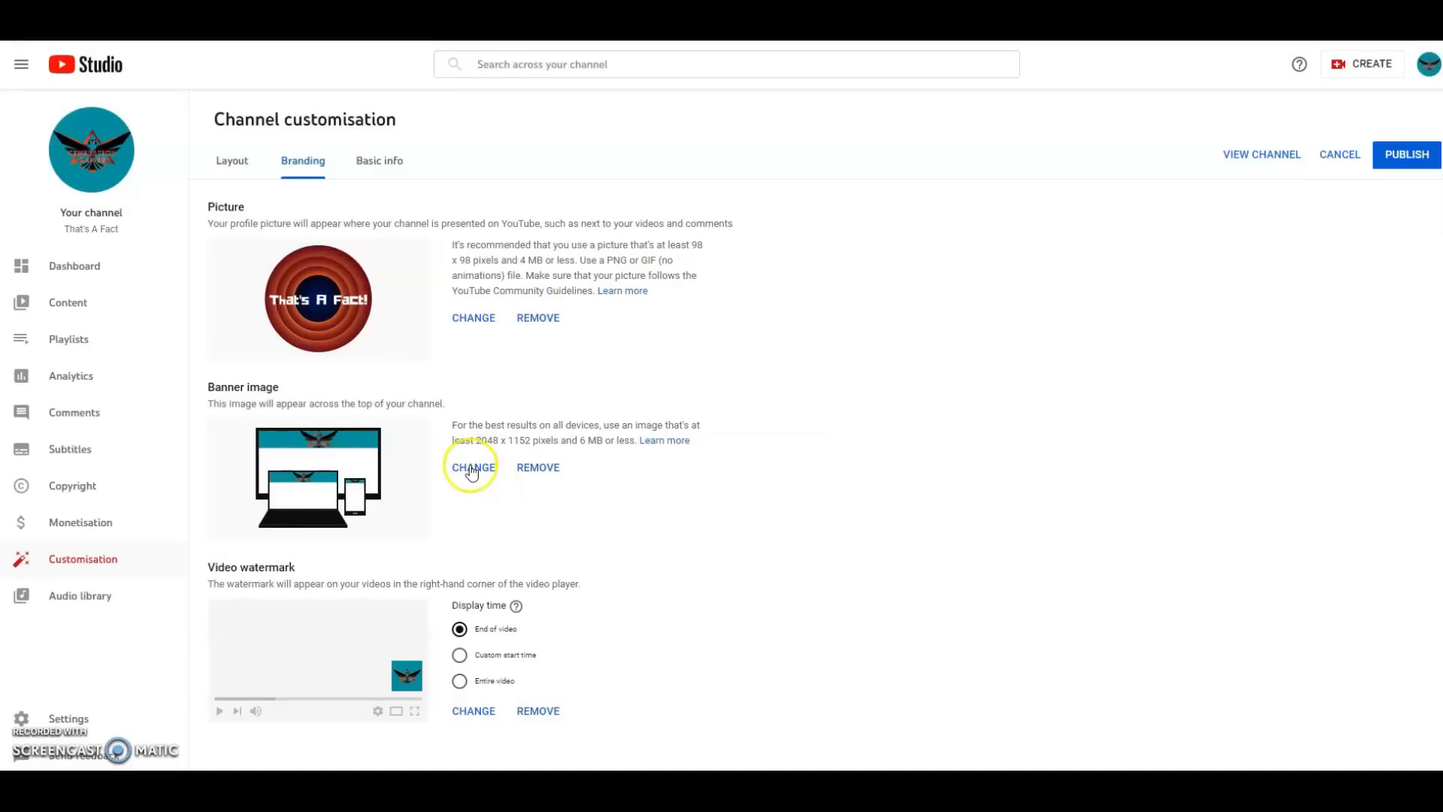
Upload the Channel Banner image as banner art, then publish banner and picture
left_click(473, 467)
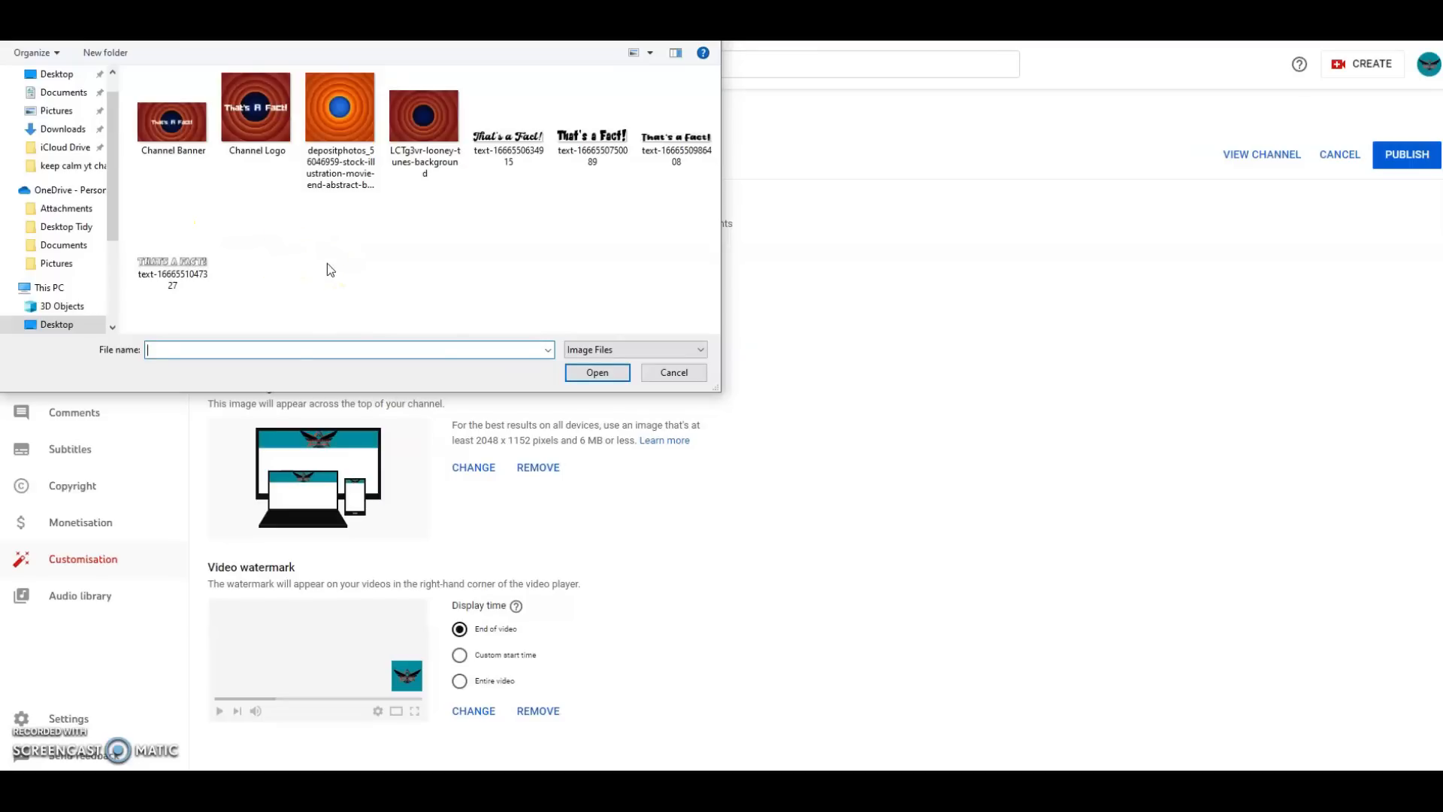
left_click(172, 109)
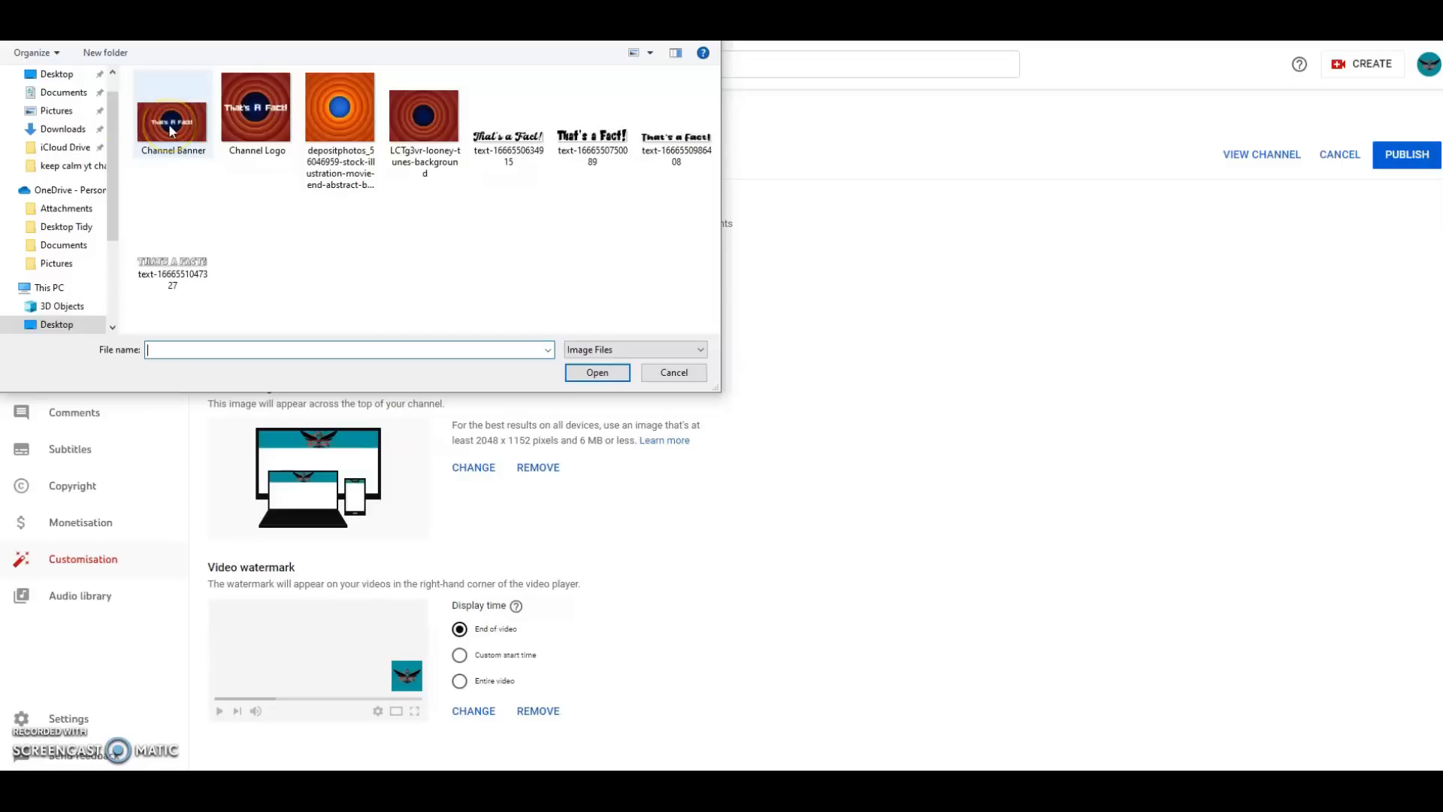
mouse_move(172, 111)
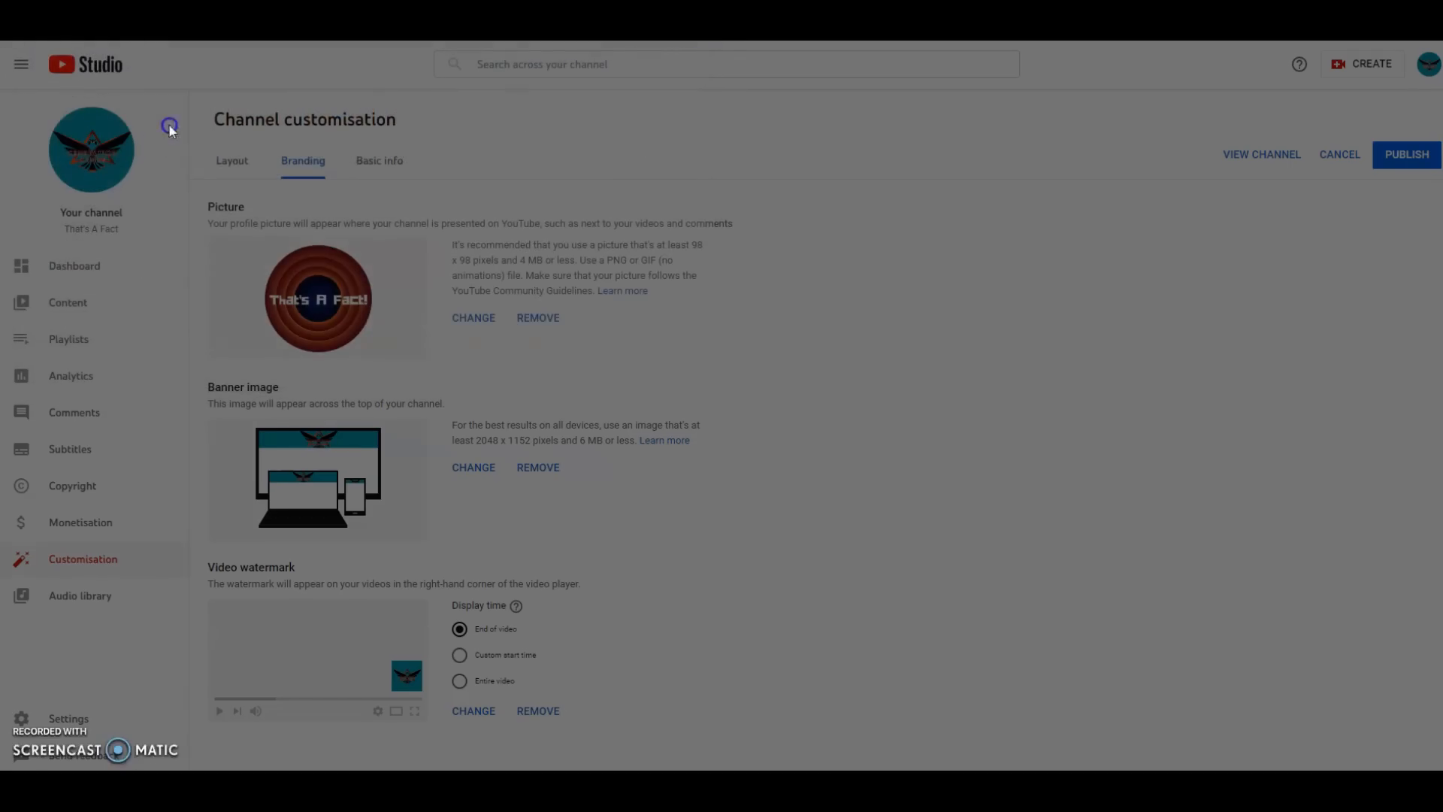
left_click(473, 466)
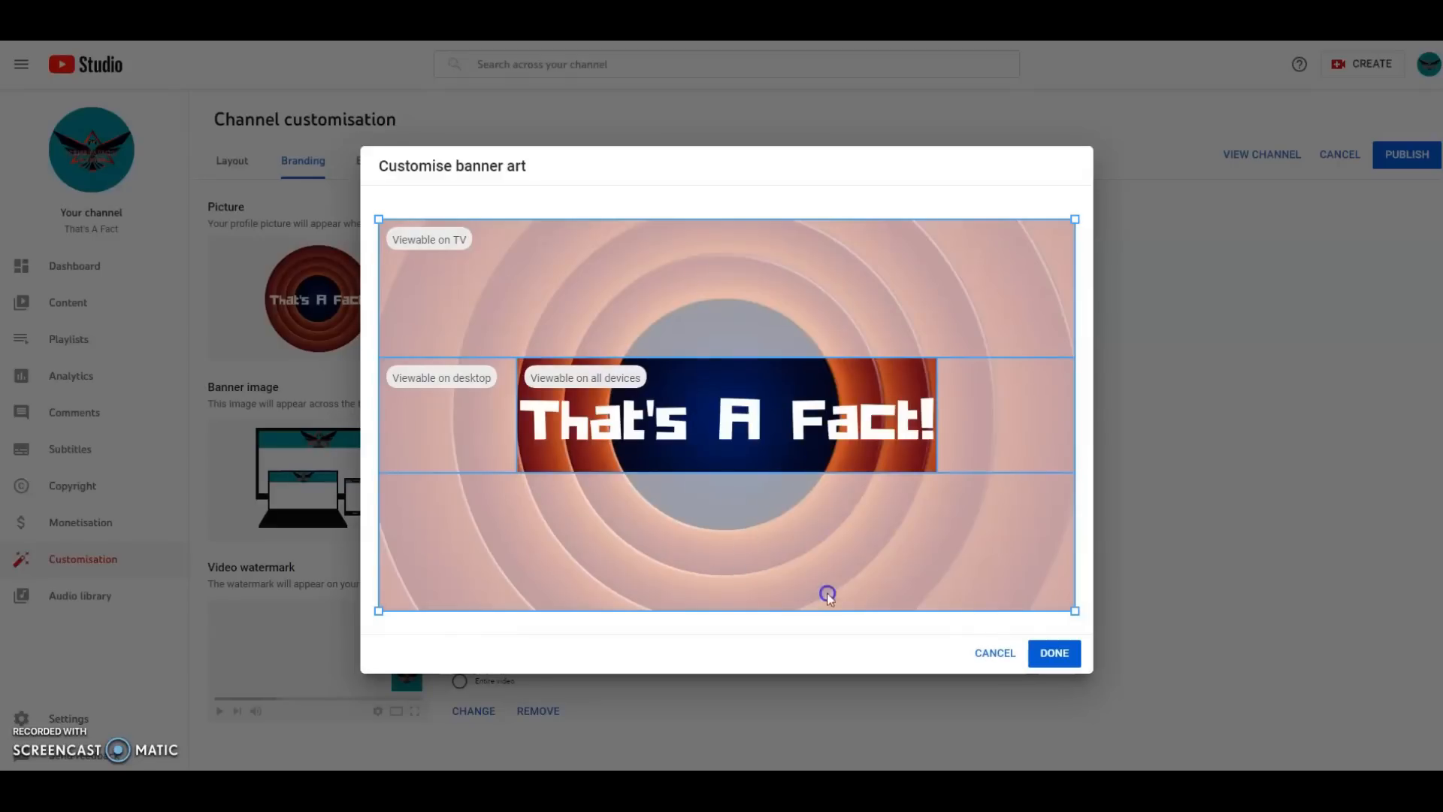
left_click(1053, 653)
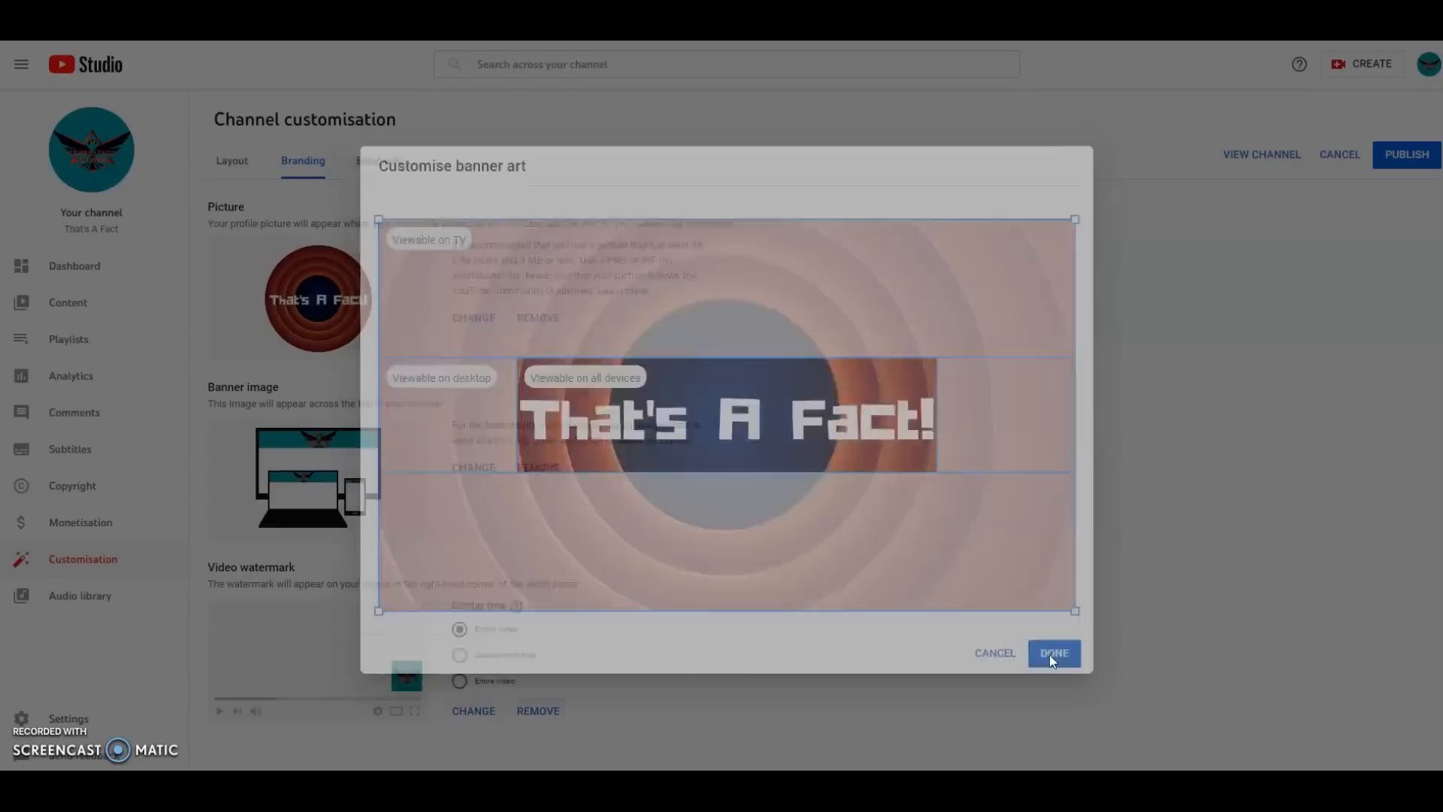
left_click(1053, 653)
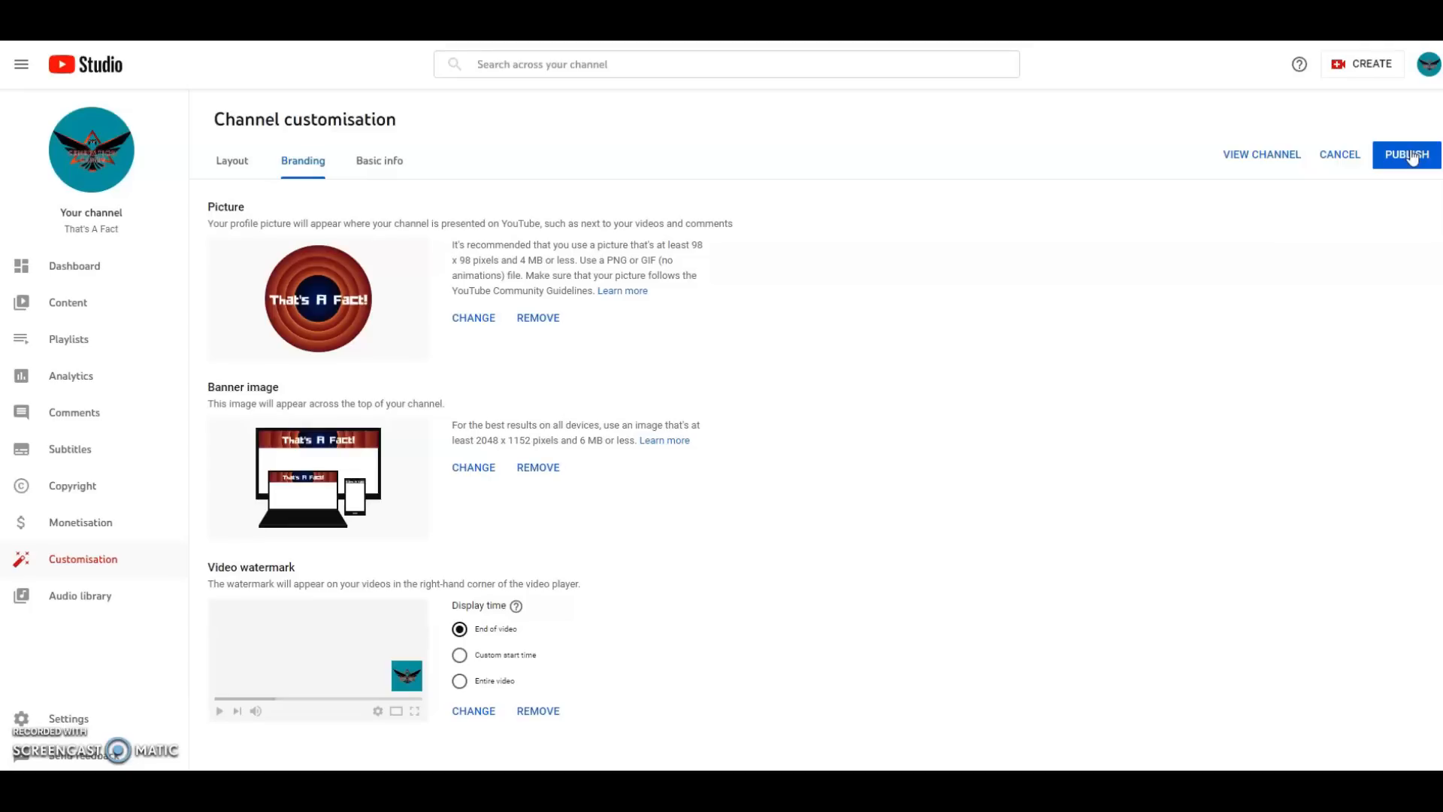
left_click(1406, 153)
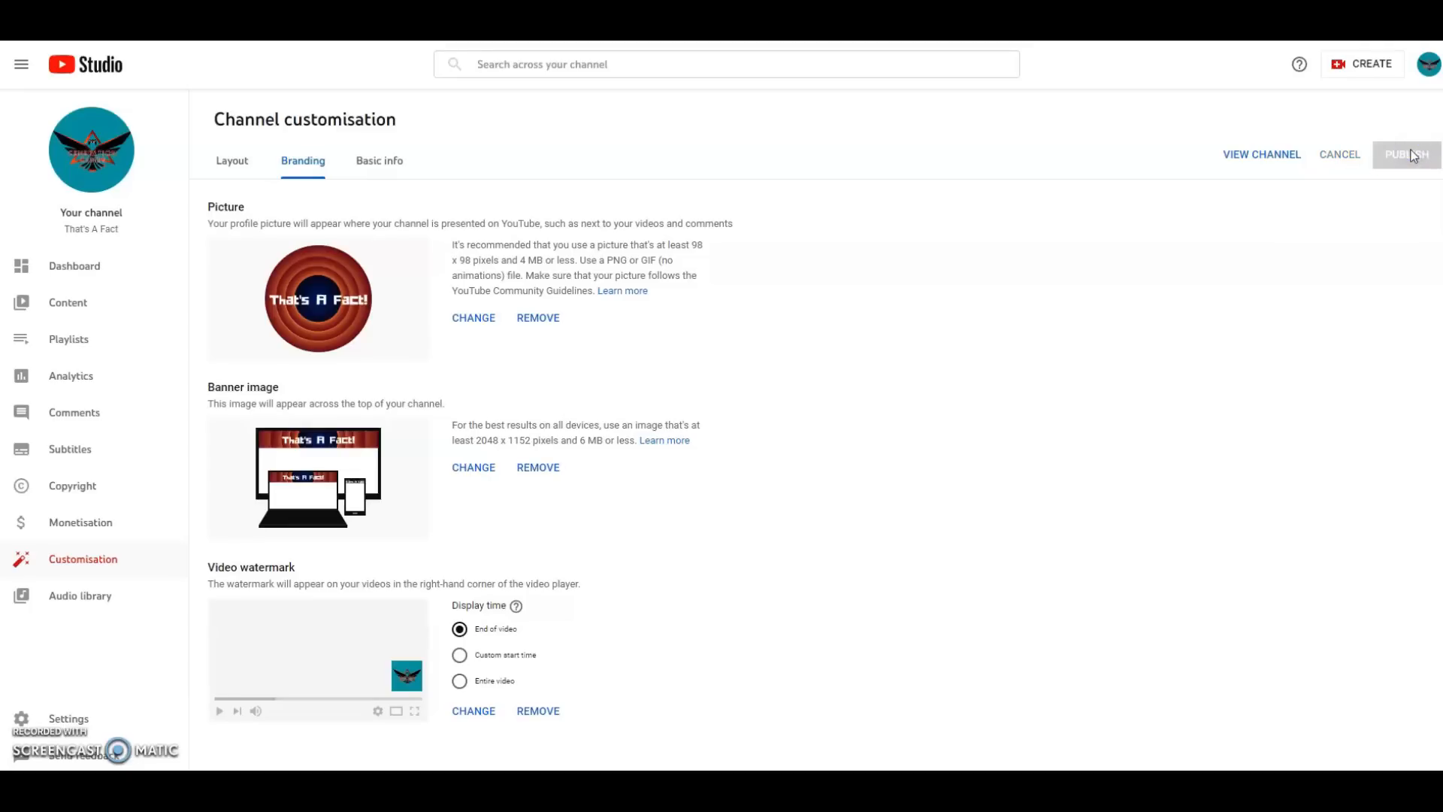
left_click(1406, 153)
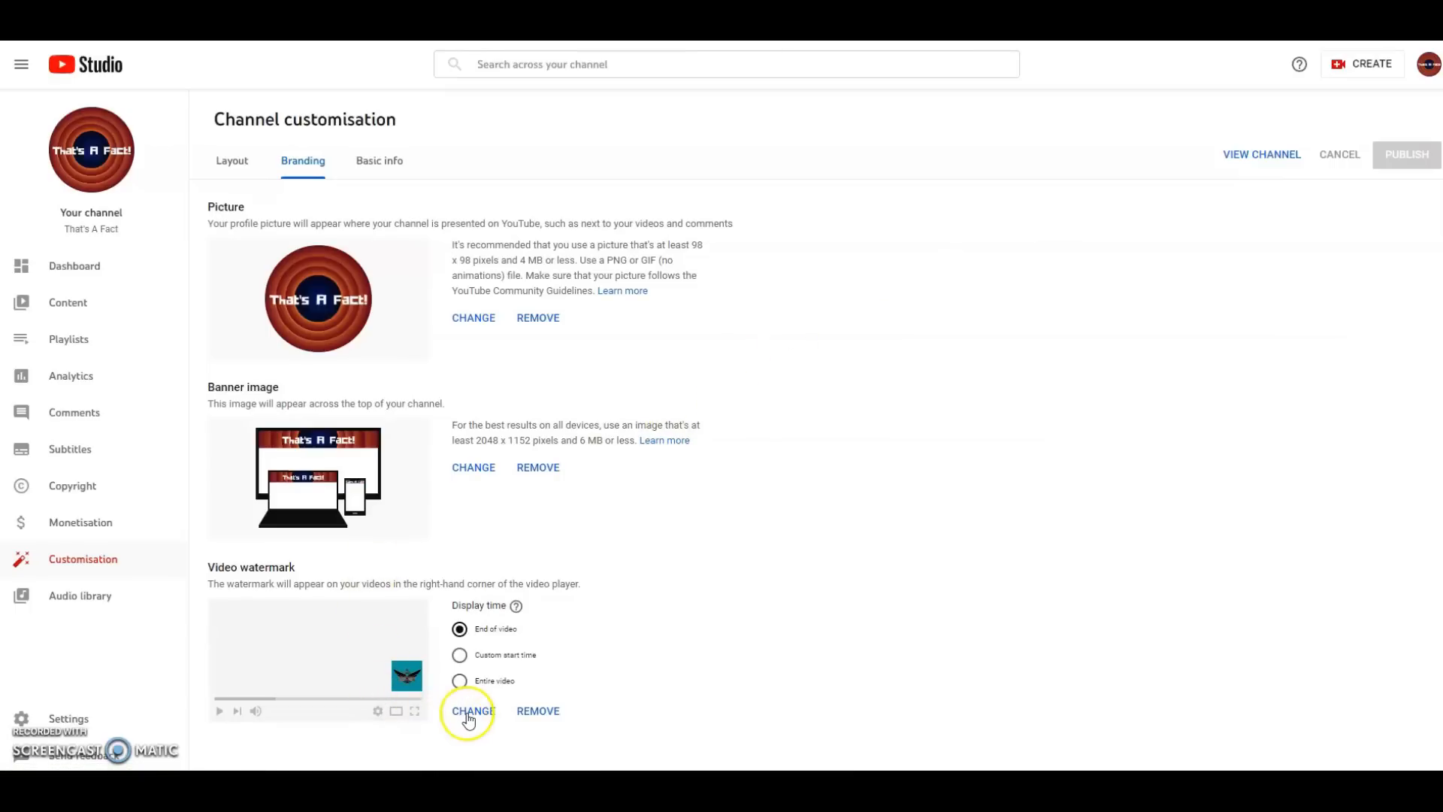
Upload the Channel Logo image as the video watermark and publish it
left_click(472, 710)
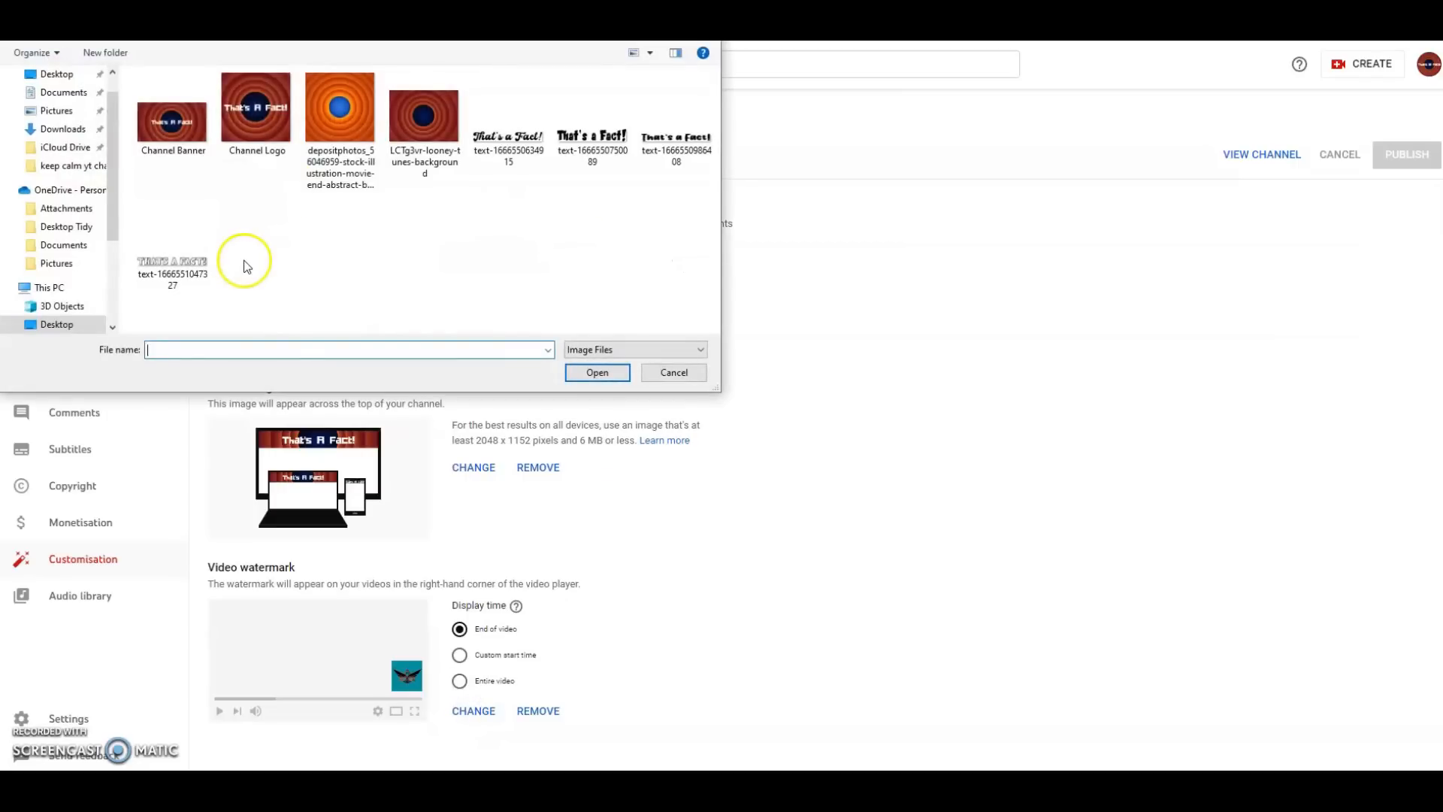
left_click(256, 108)
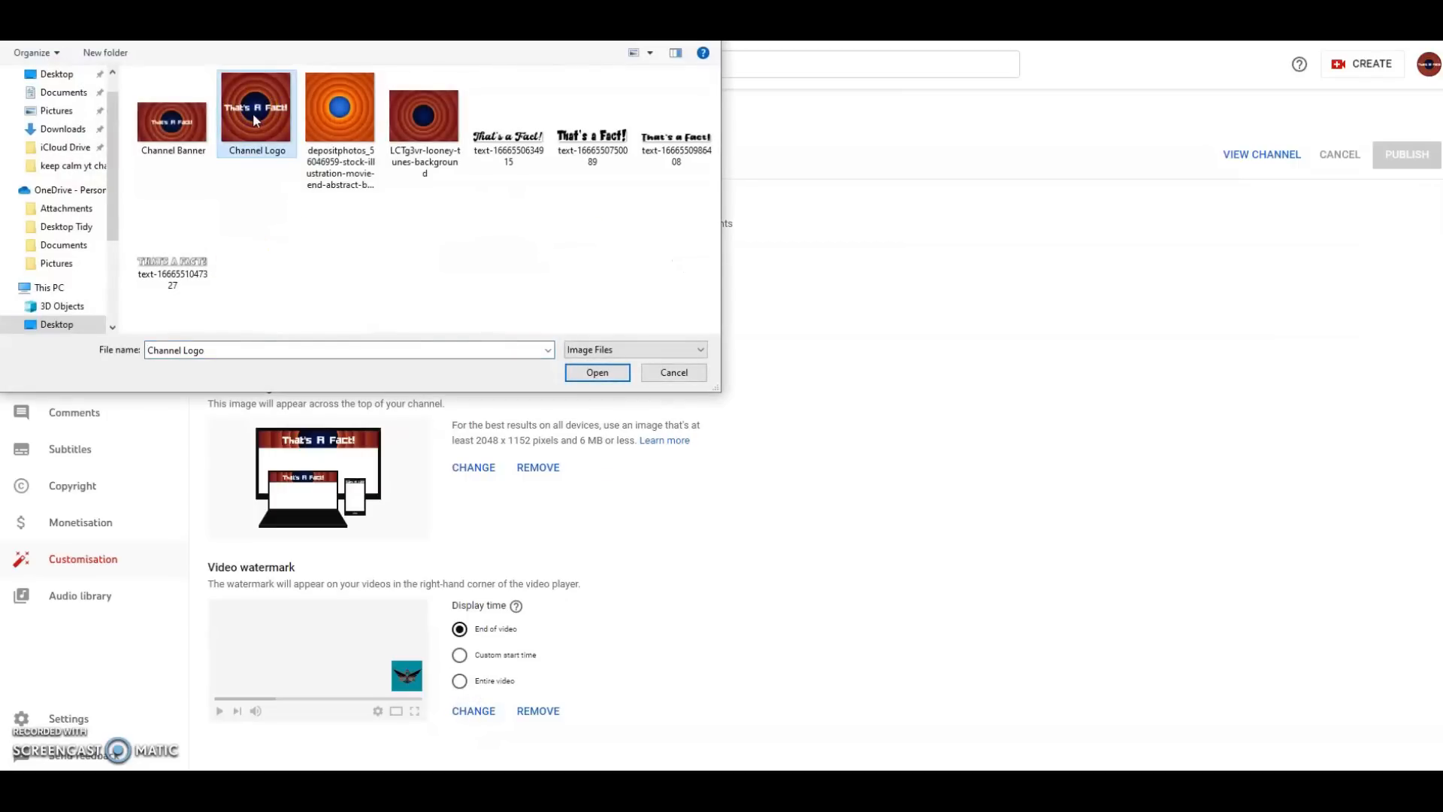
left_click(596, 373)
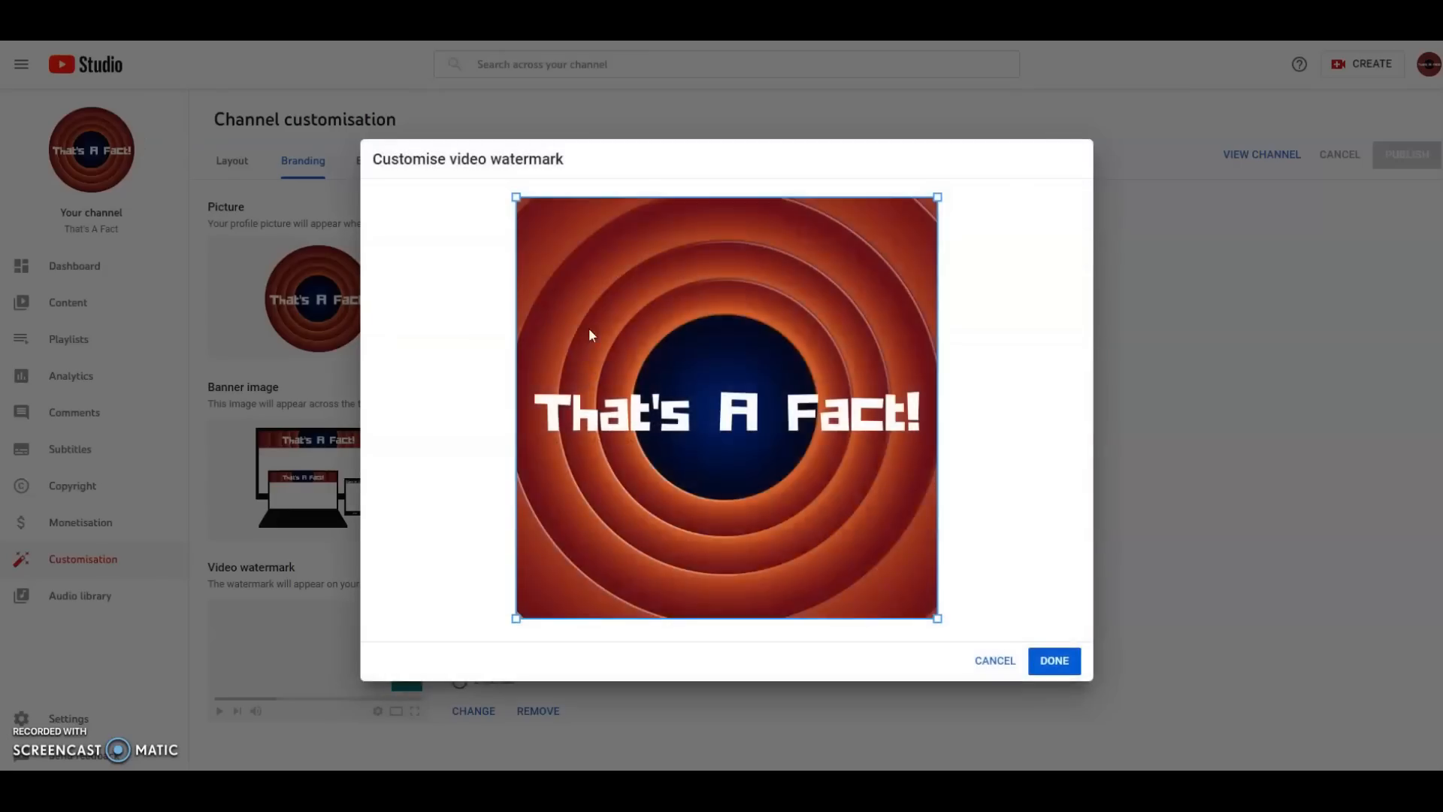
left_click(1054, 661)
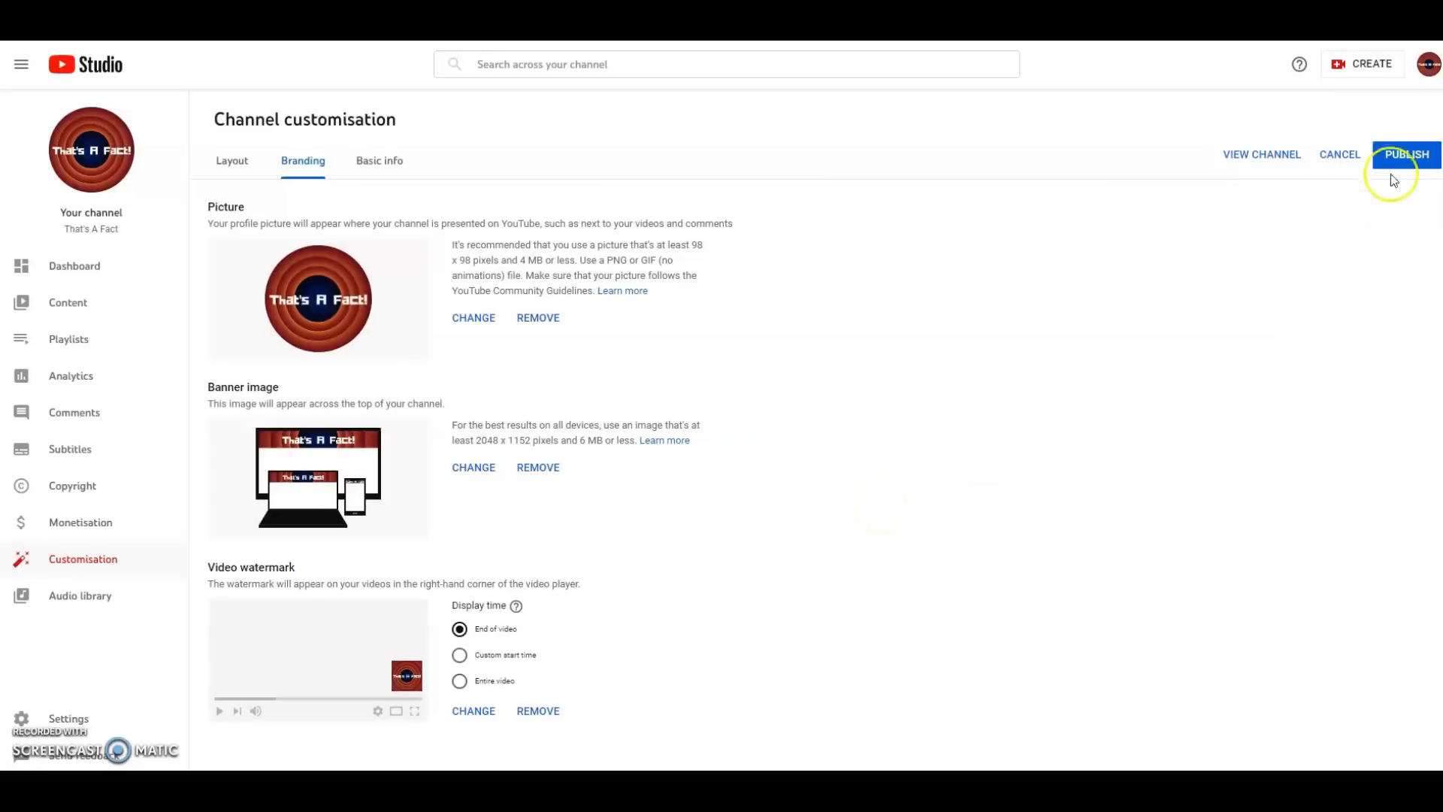
left_click(1406, 154)
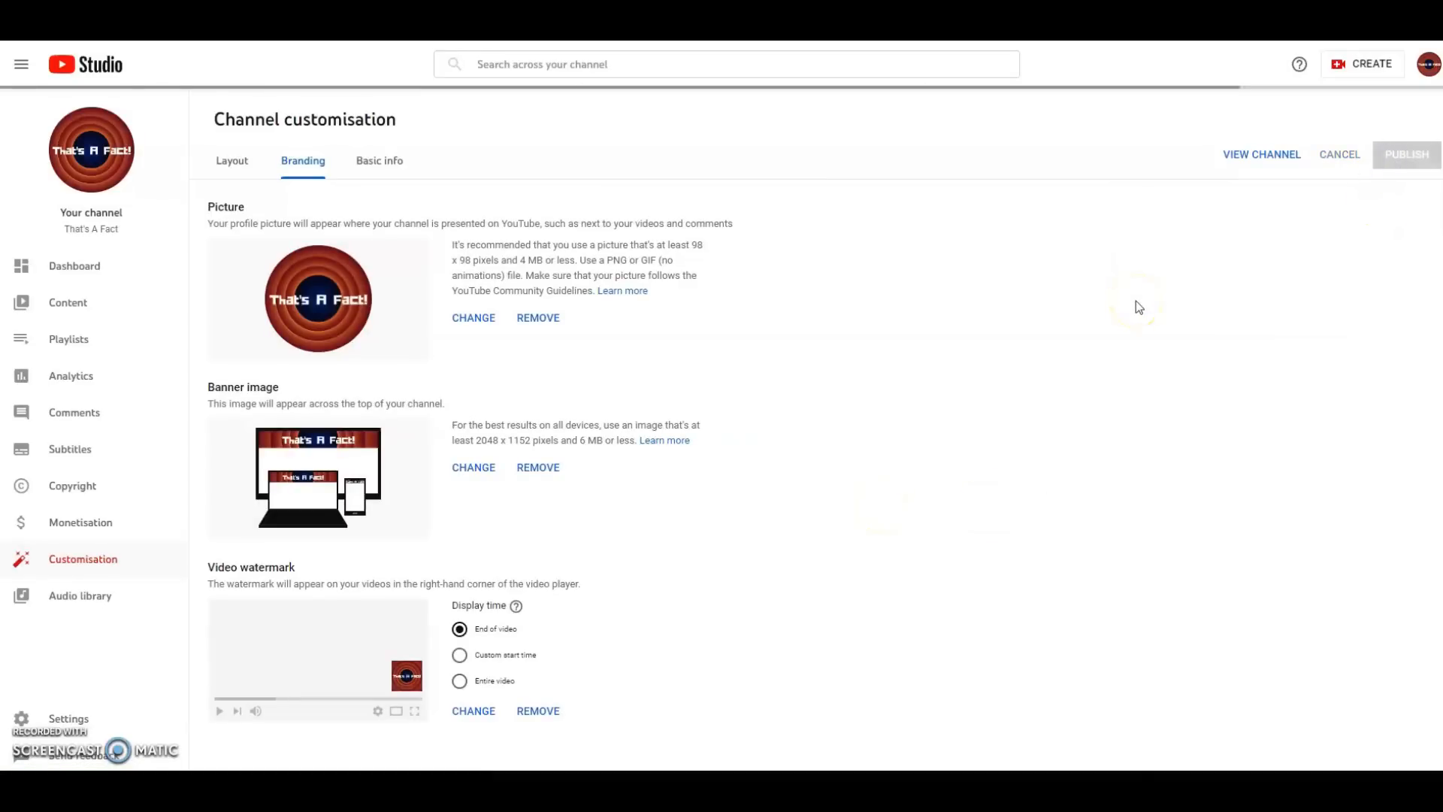
left_click(1405, 153)
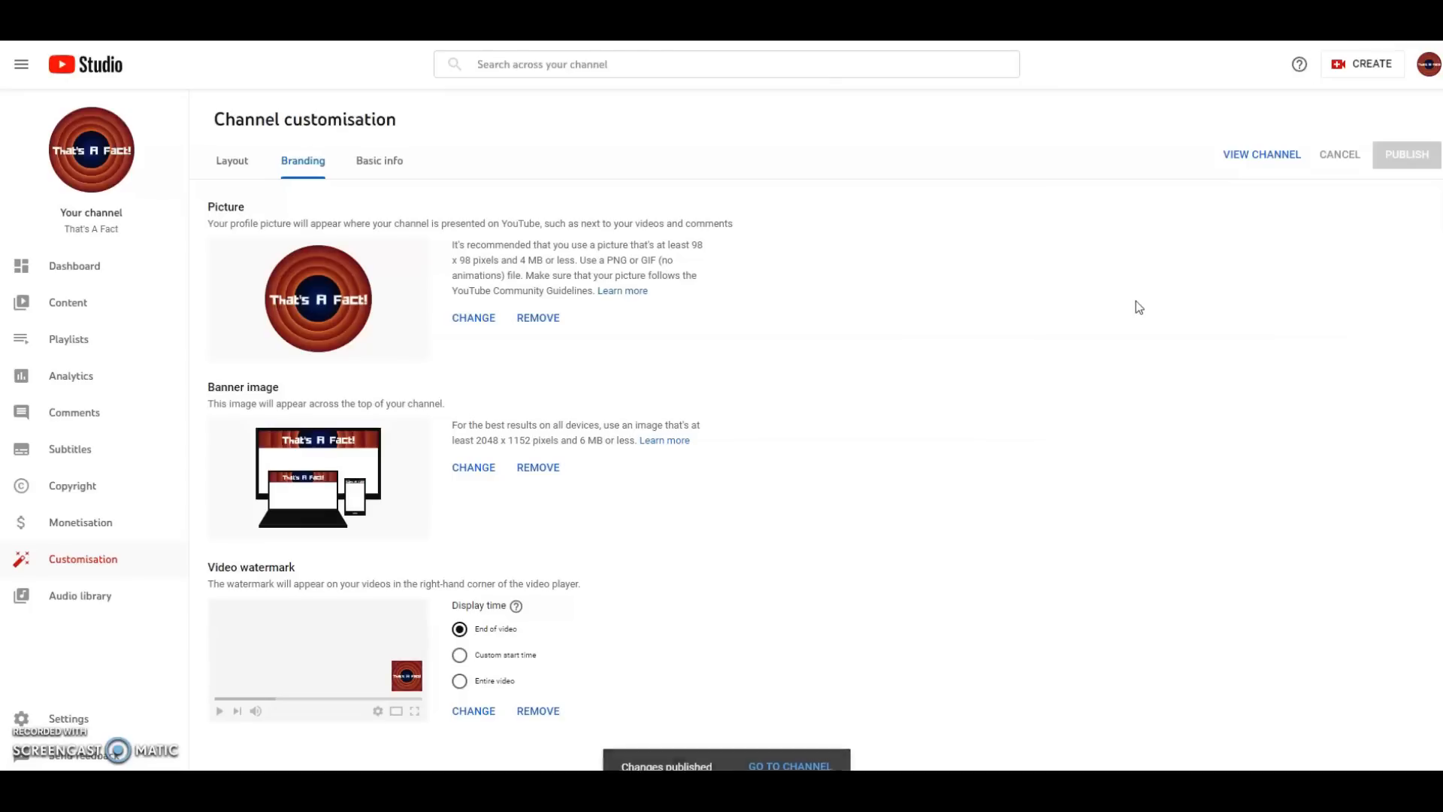
mouse_move(91, 149)
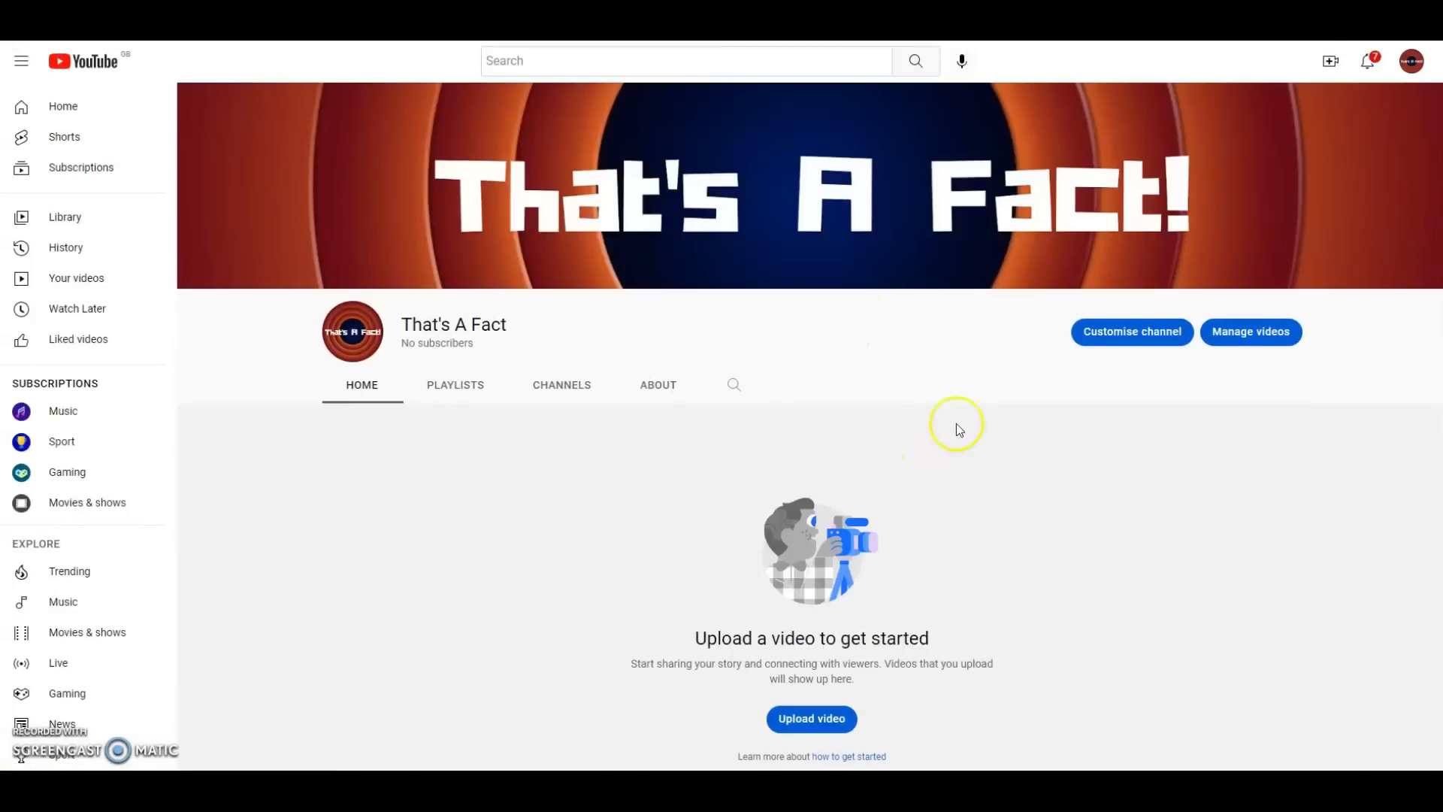
mouse_move(630, 337)
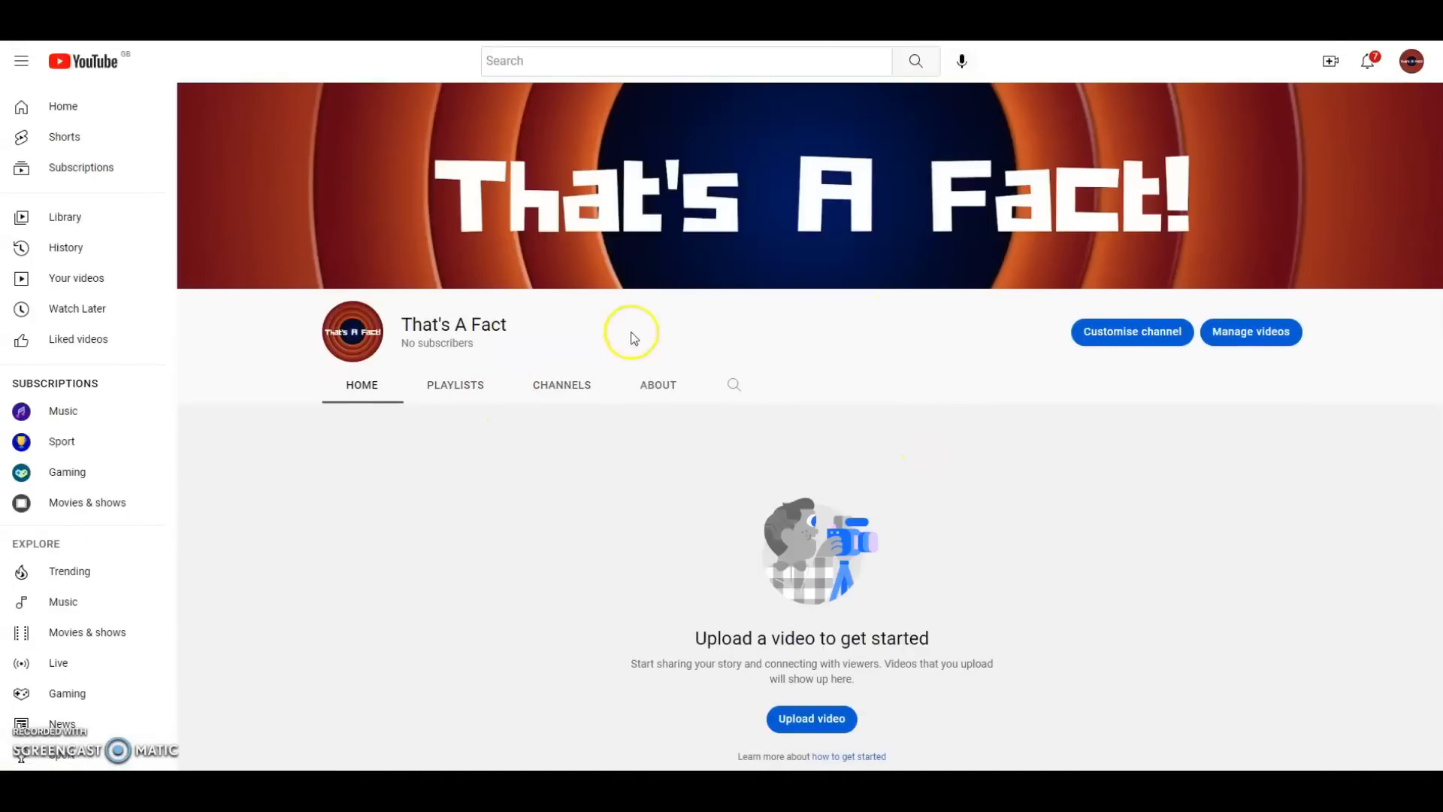
mouse_move(759, 234)
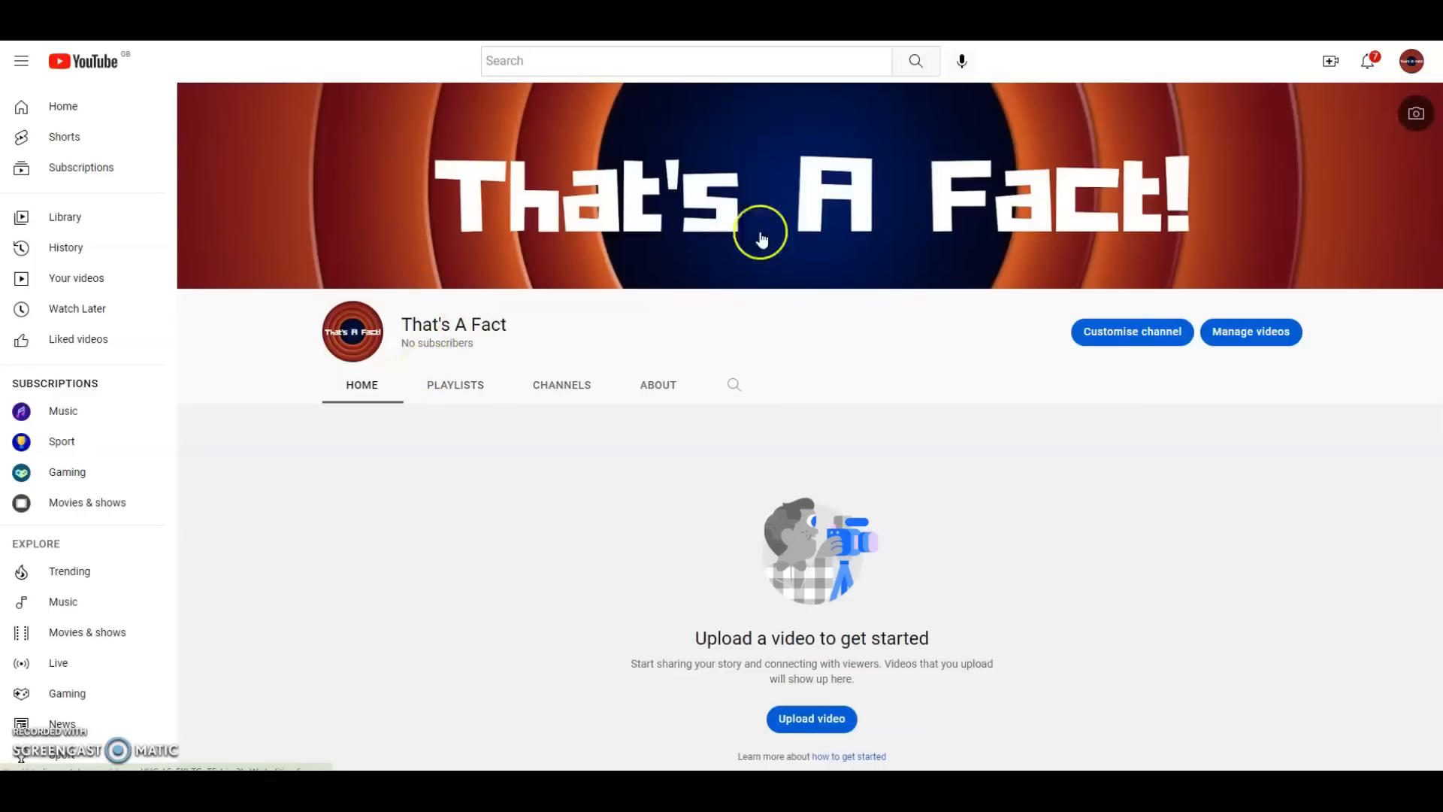